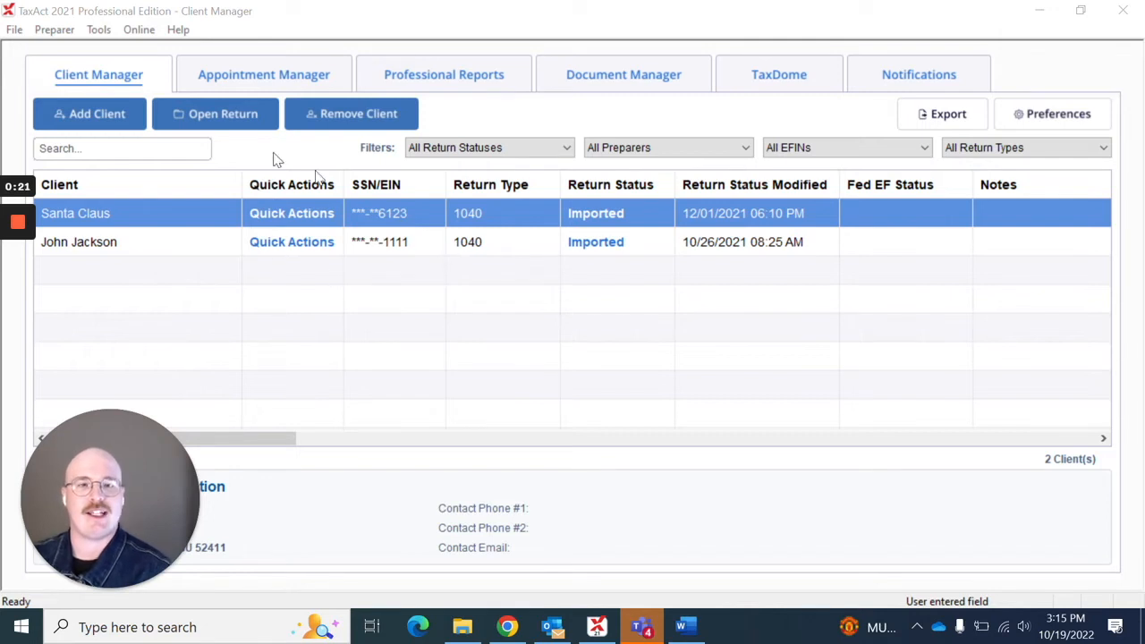
Step: Open the Practice page of Preparer Master Information showing name, address, city, state and zip
{"action": "left_click", "coordinate": [54, 29]}
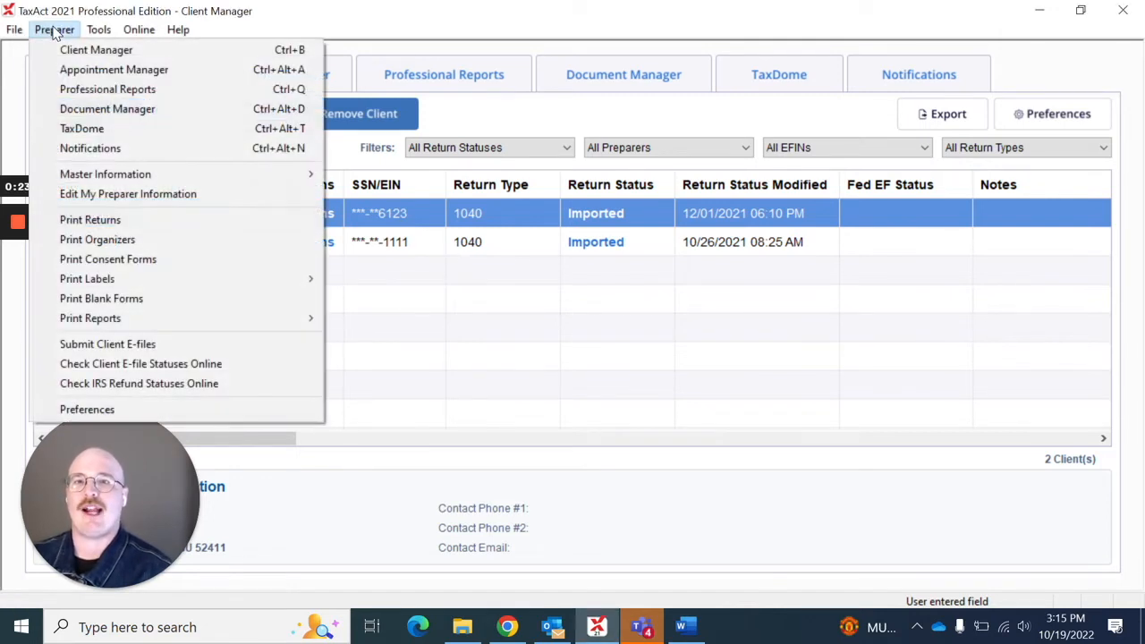
{"action": "mouse_move", "coordinate": [104, 174]}
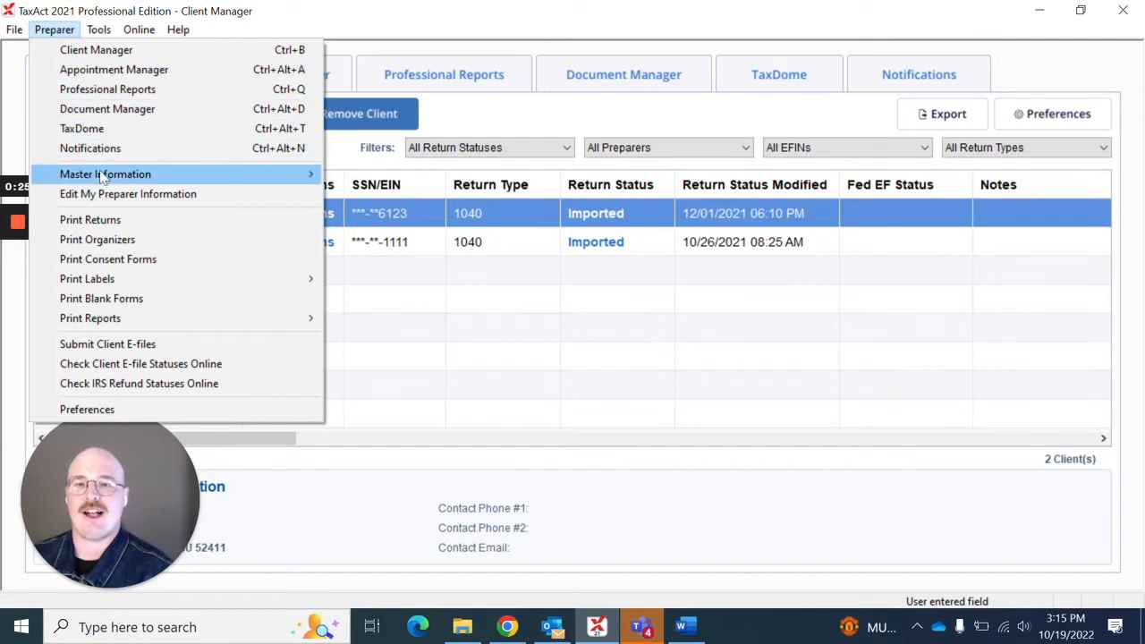
{"action": "mouse_move", "coordinate": [104, 173]}
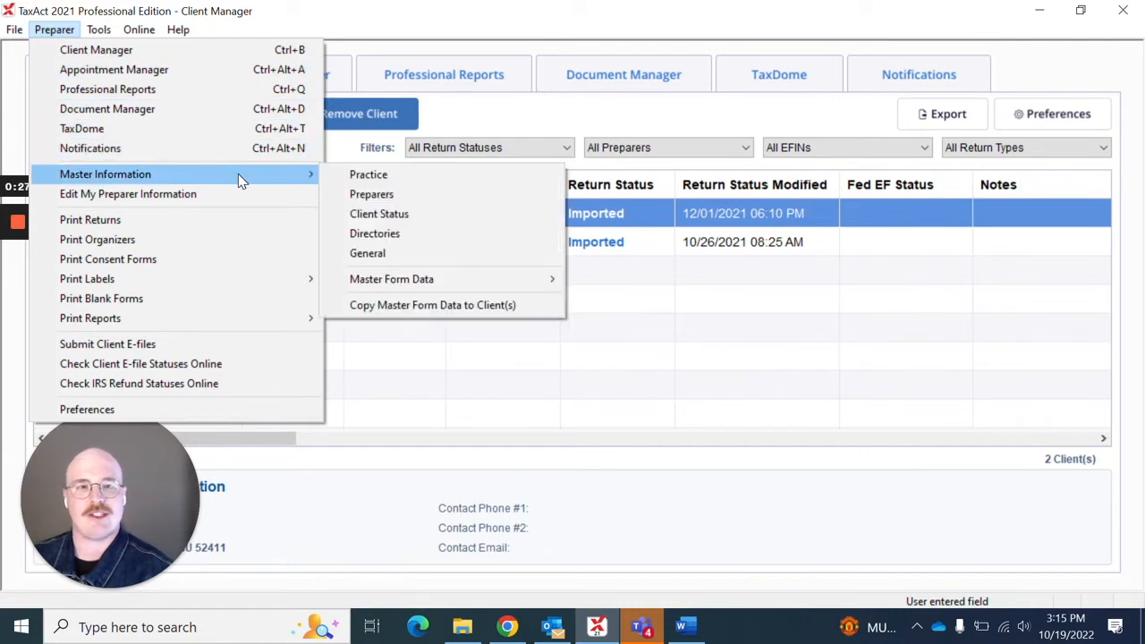
{"action": "mouse_move", "coordinate": [368, 176]}
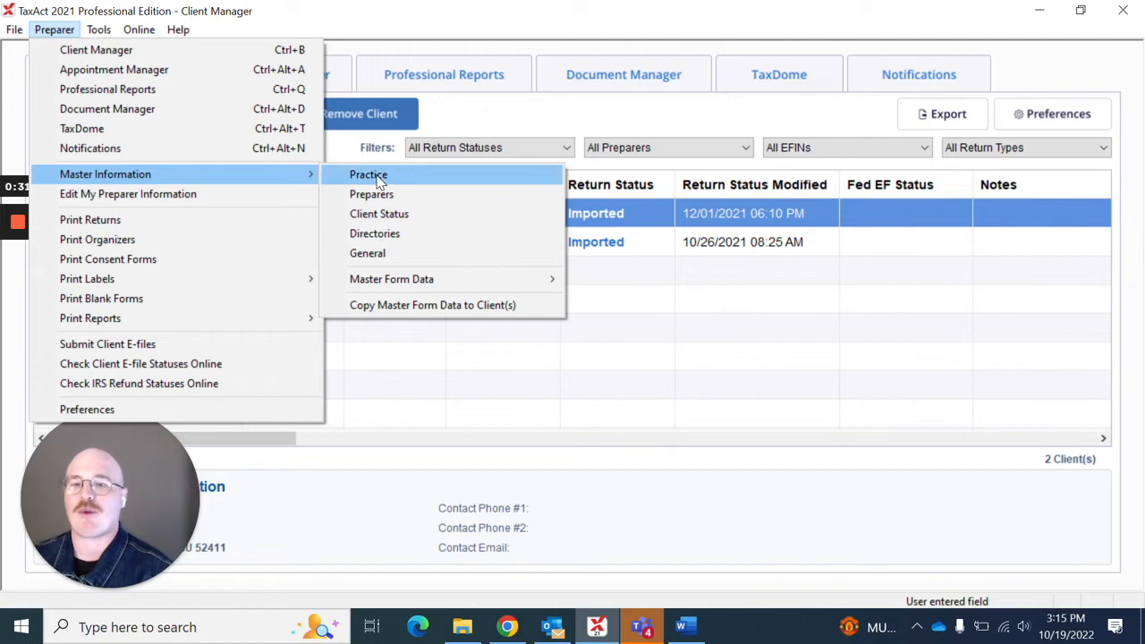
{"action": "left_click", "coordinate": [369, 175]}
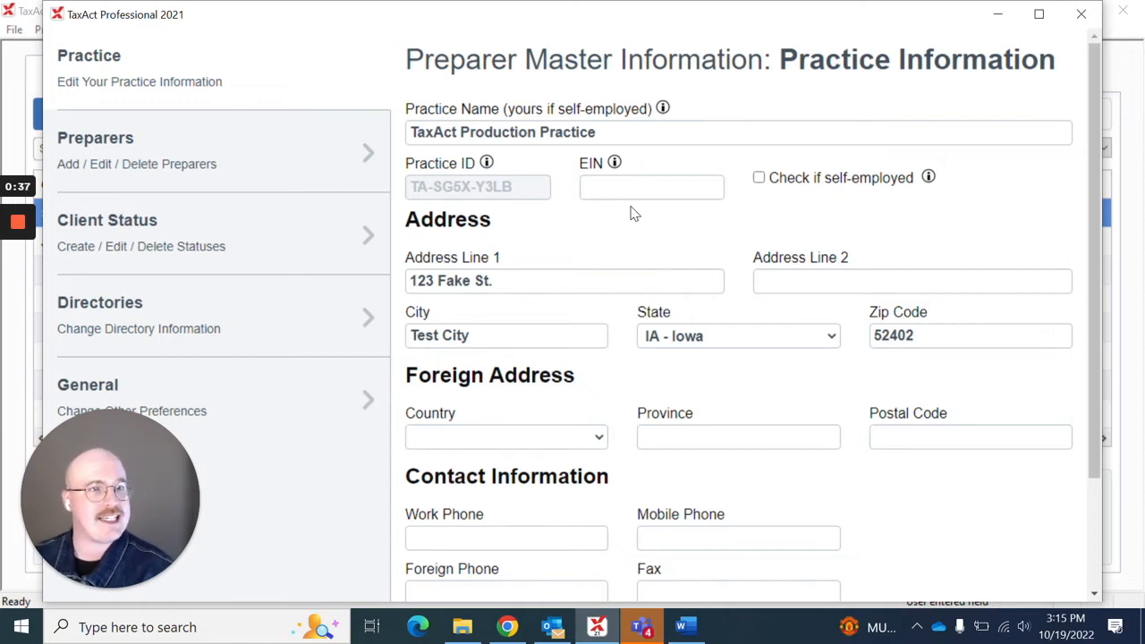
{"action": "mouse_move", "coordinate": [733, 218]}
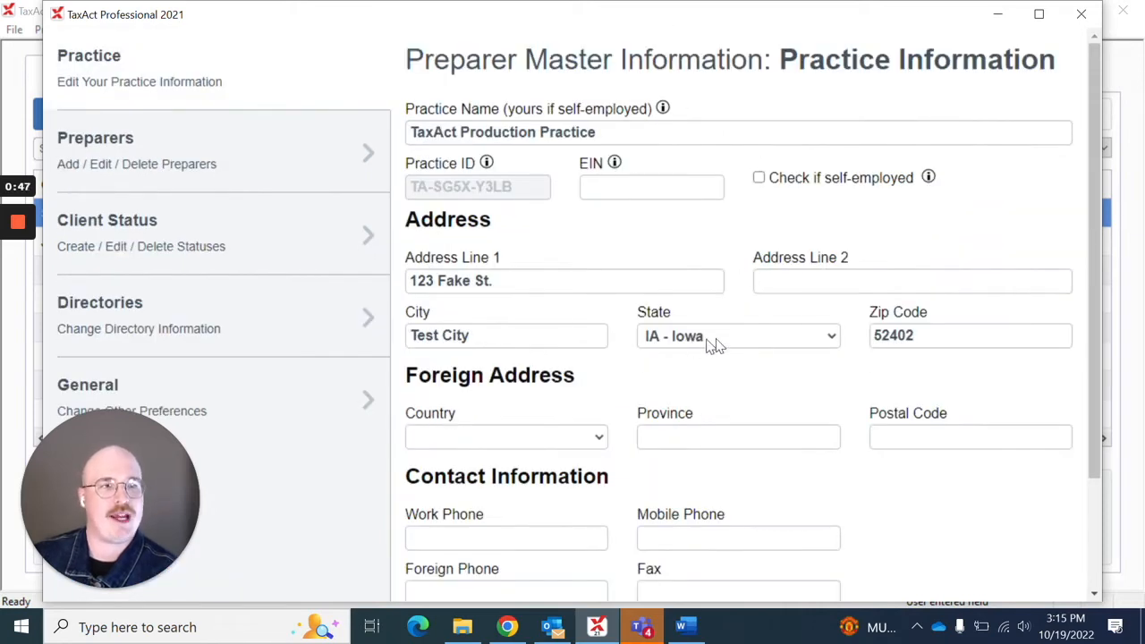
{"action": "mouse_move", "coordinate": [724, 344]}
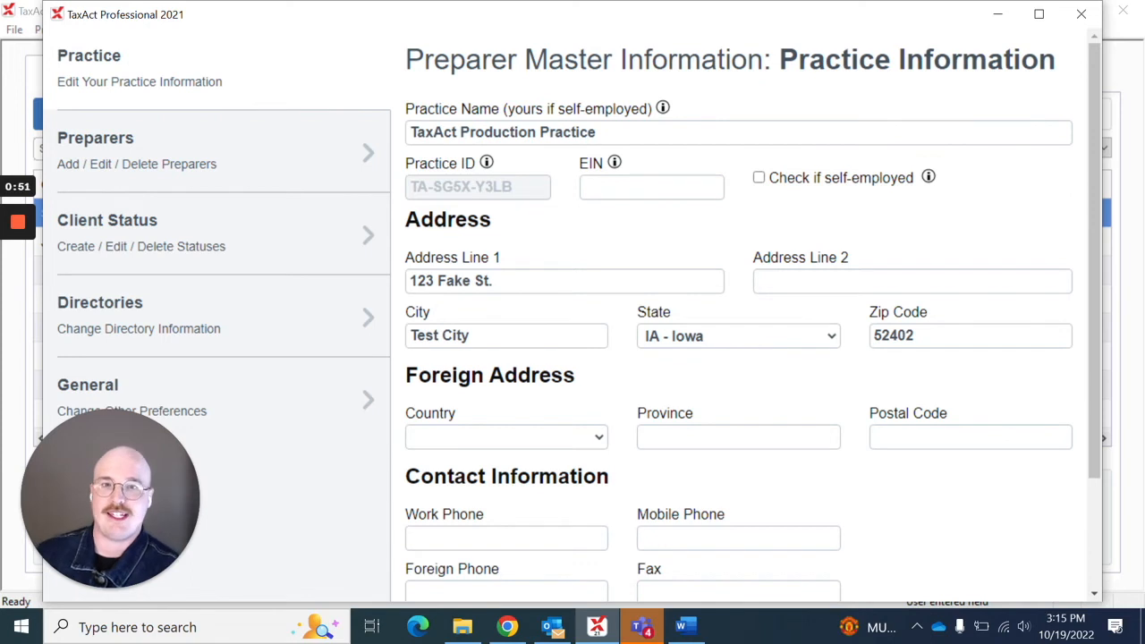
{"action": "mouse_move", "coordinate": [299, 163]}
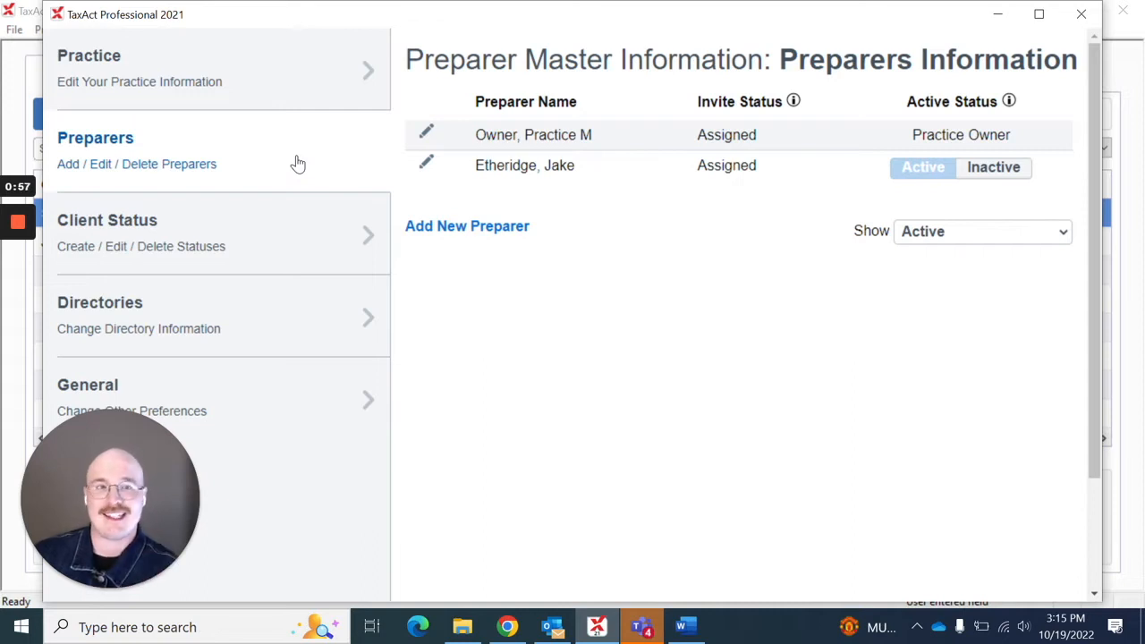
{"action": "mouse_move", "coordinate": [665, 222]}
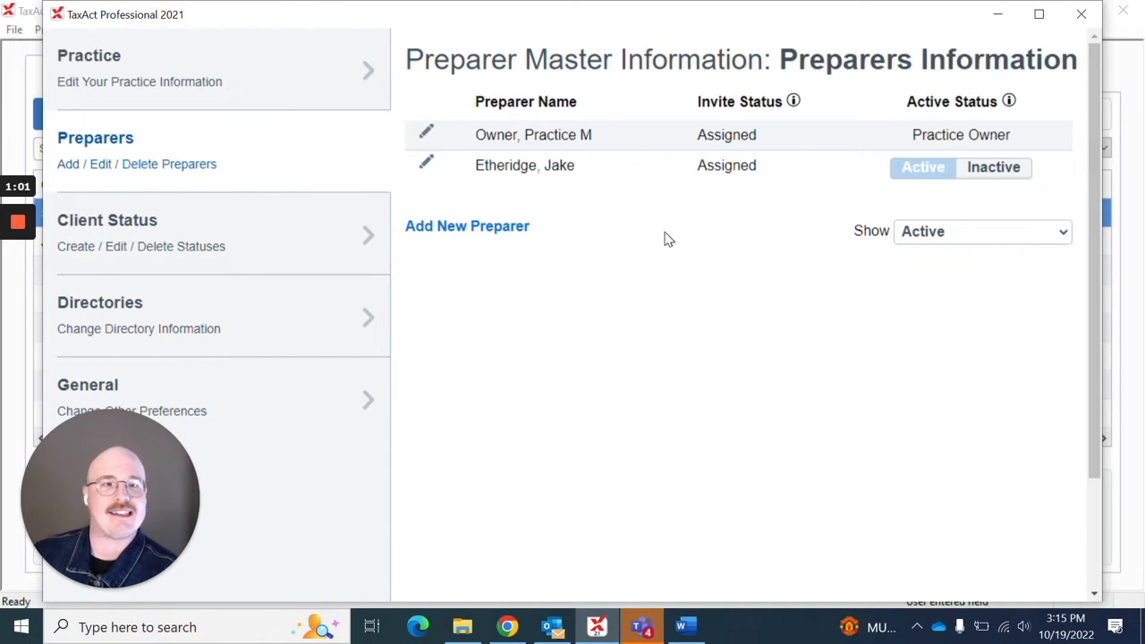
{"action": "mouse_move", "coordinate": [742, 154]}
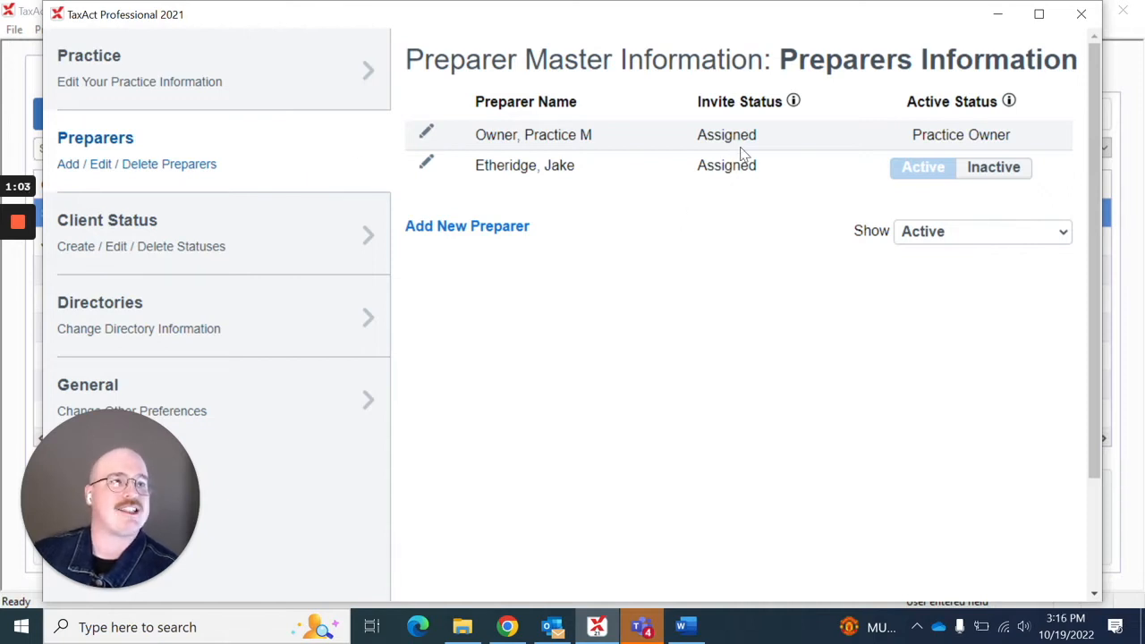
{"action": "mouse_move", "coordinate": [651, 247]}
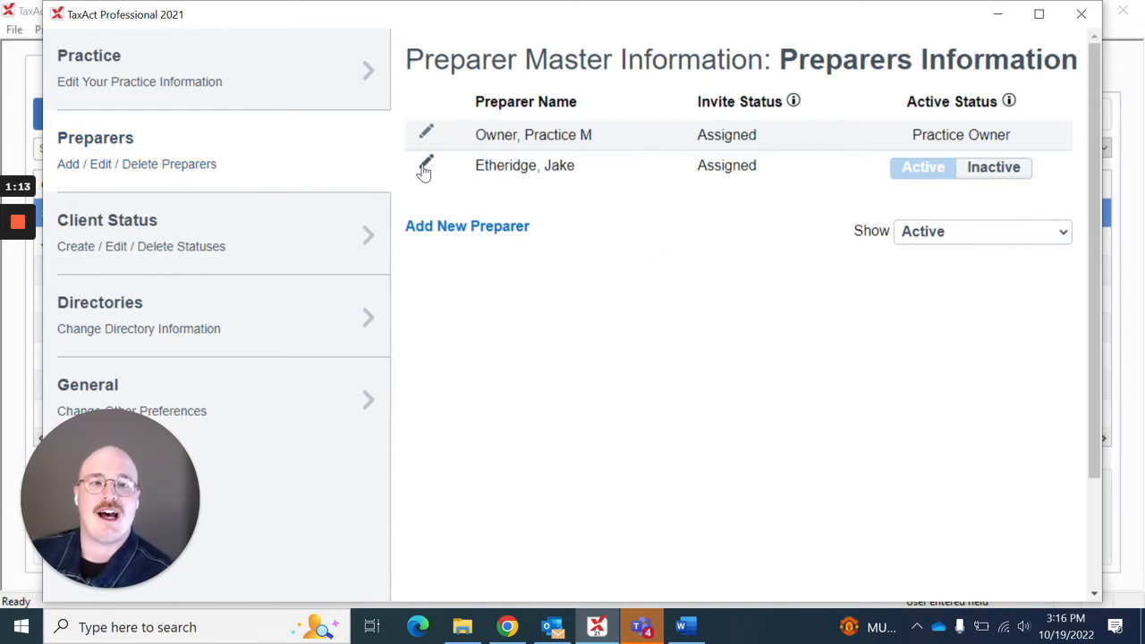
{"action": "left_click", "coordinate": [425, 164]}
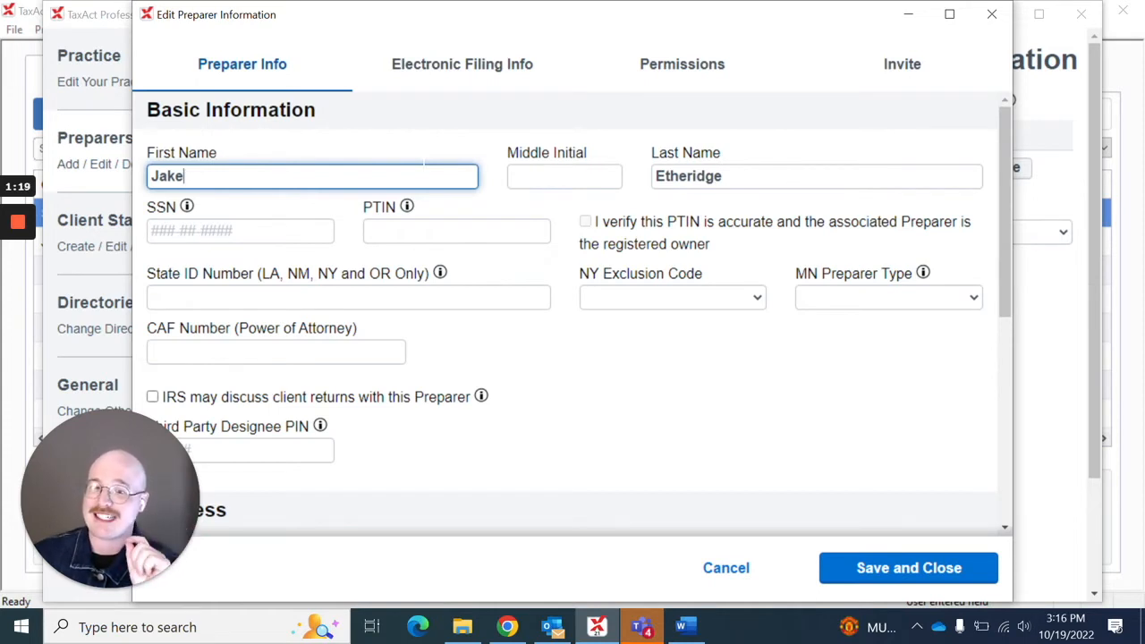
{"action": "mouse_move", "coordinate": [541, 80]}
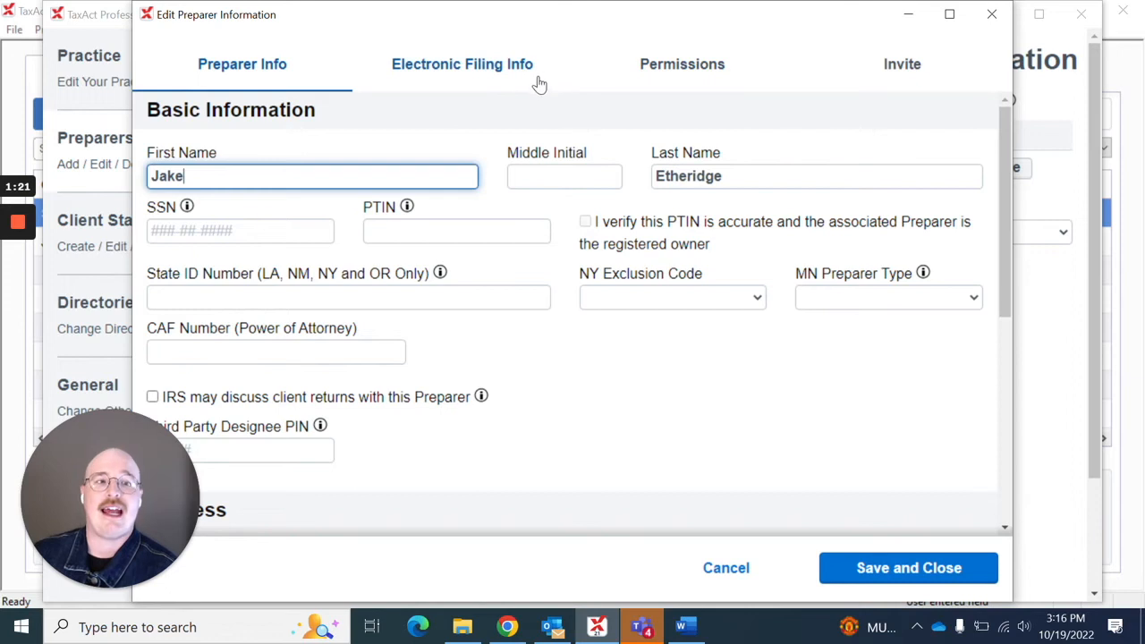
{"action": "mouse_move", "coordinate": [709, 81]}
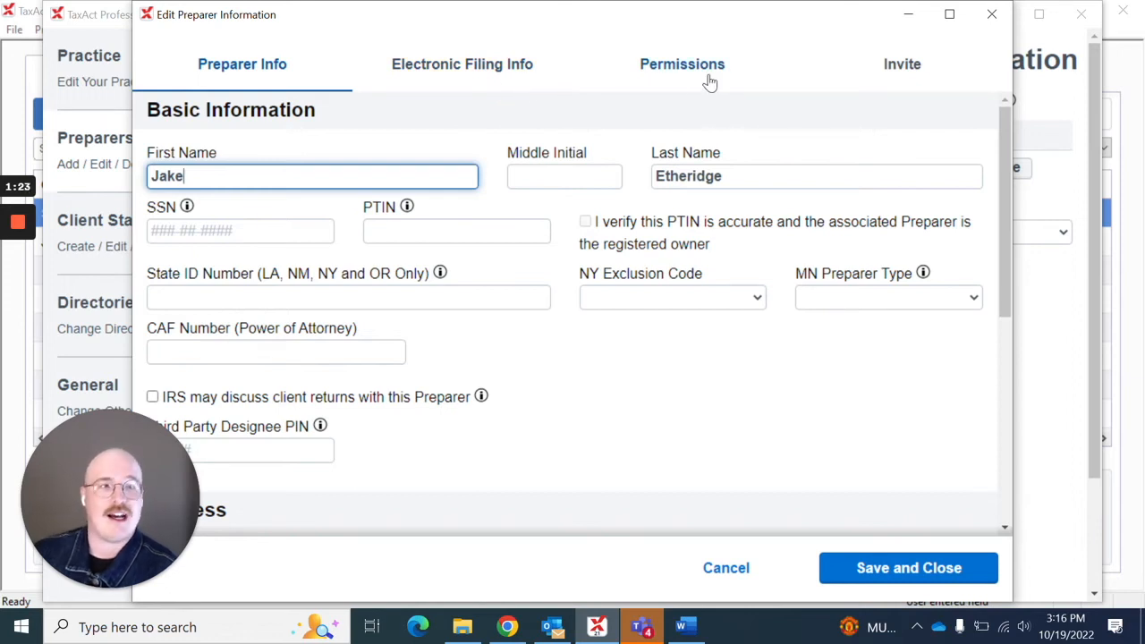
{"action": "left_click", "coordinate": [681, 64]}
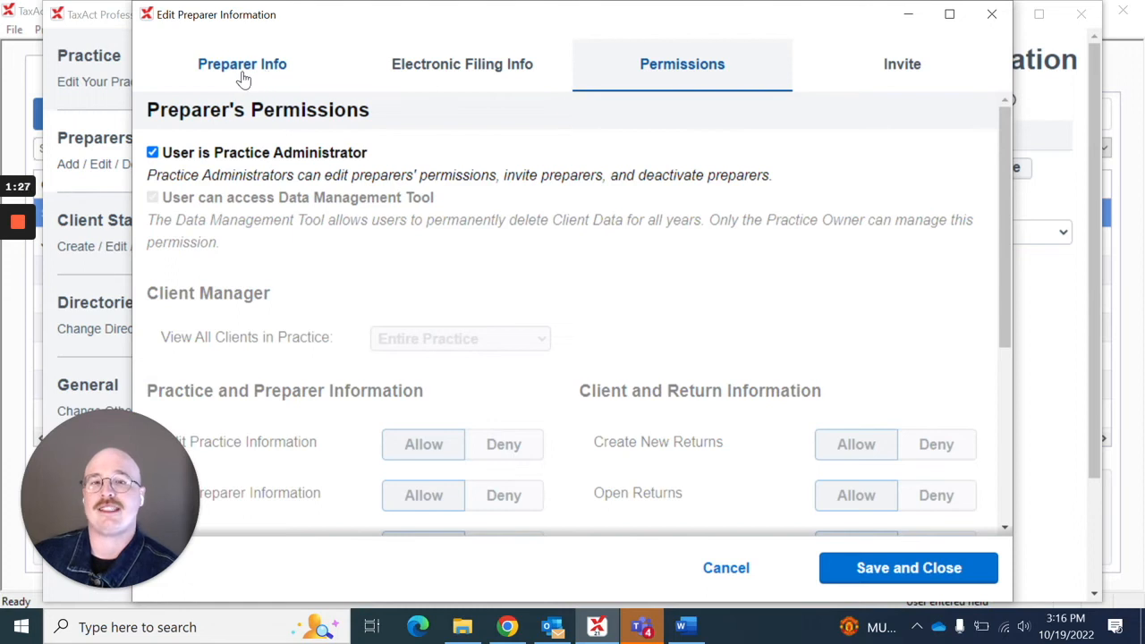
{"action": "left_click", "coordinate": [242, 64]}
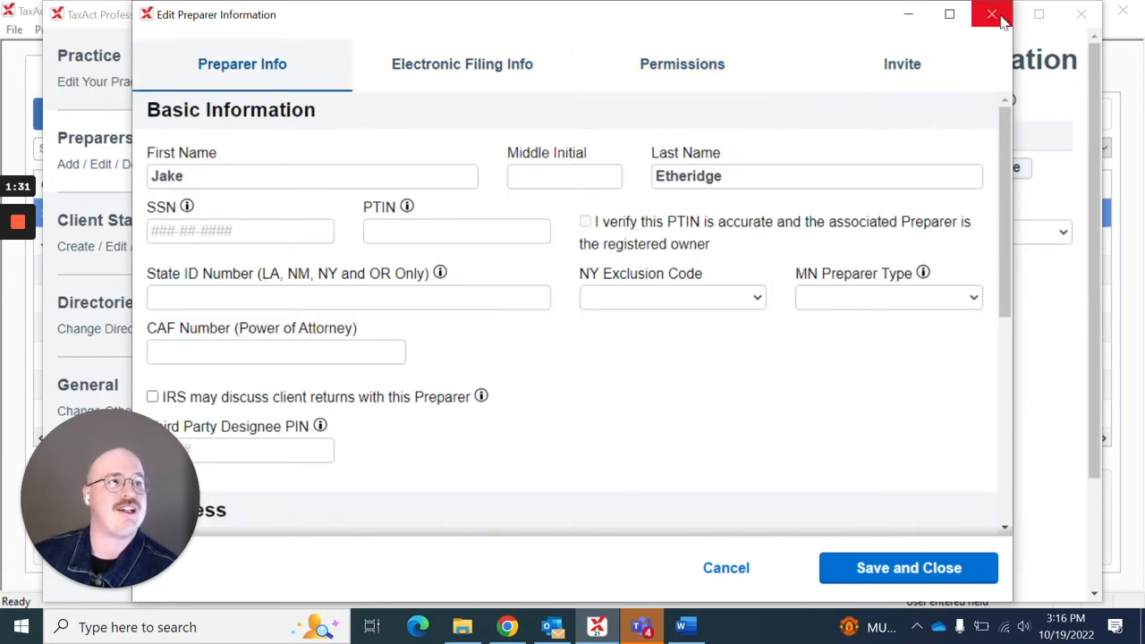
{"action": "left_click", "coordinate": [991, 15]}
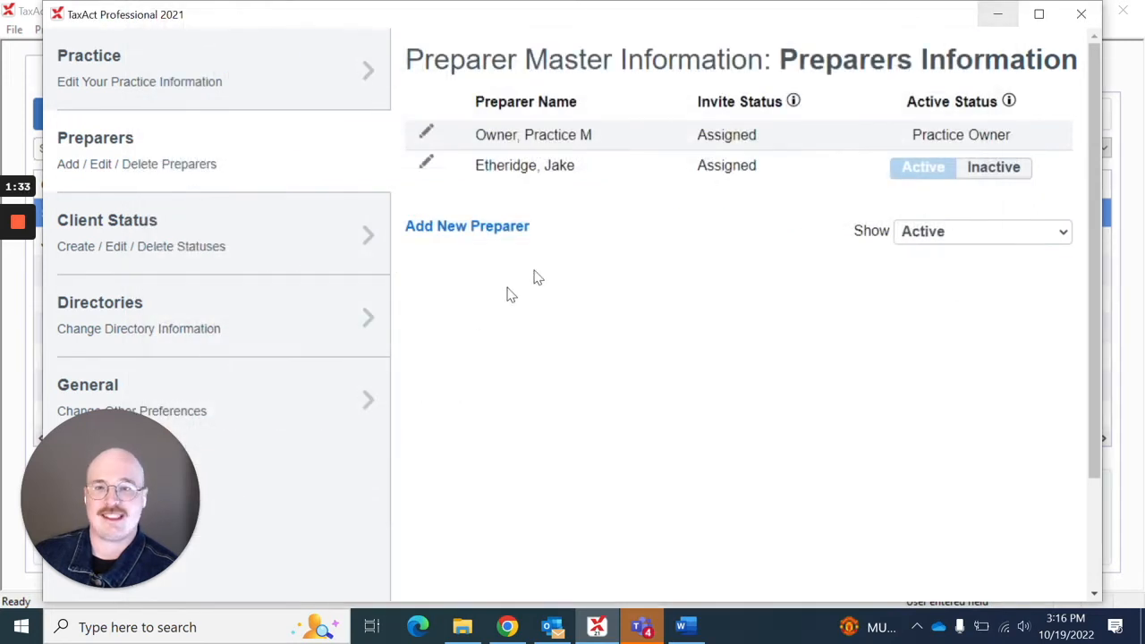
Step: Add a new client return status named 'Filed' in the Client Status list
{"action": "left_click", "coordinate": [140, 232]}
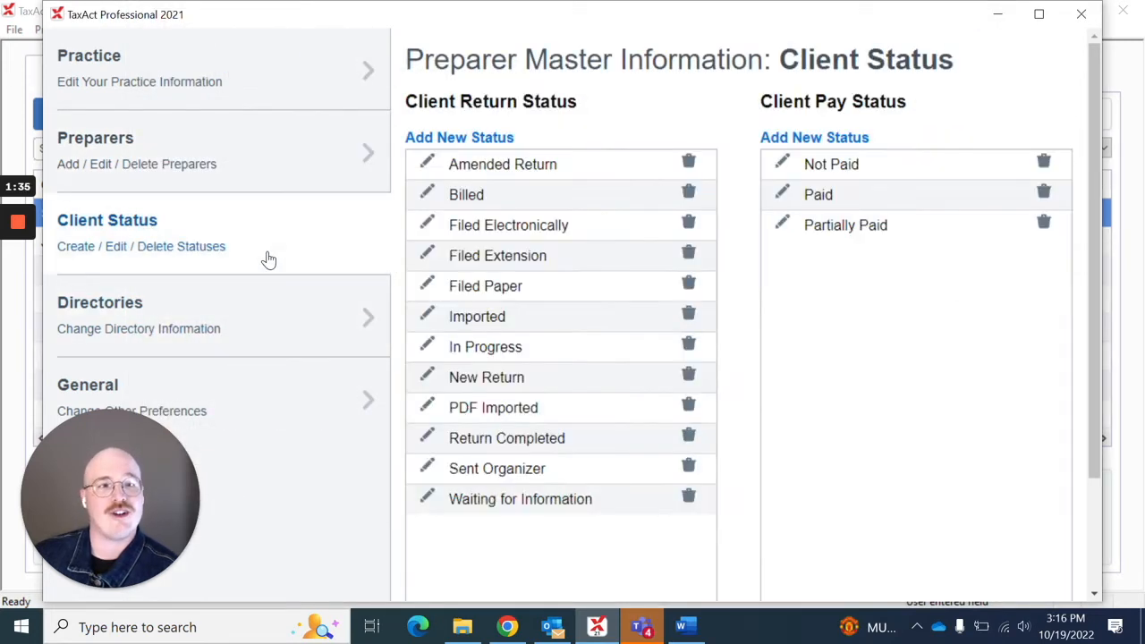
{"action": "mouse_move", "coordinate": [652, 123]}
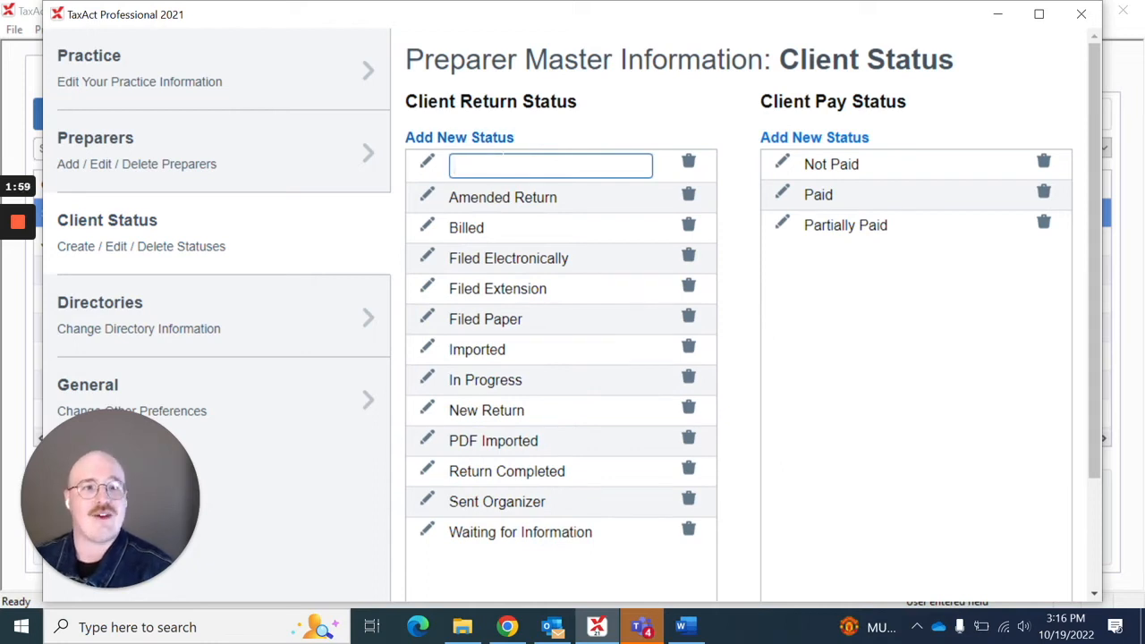
{"action": "type", "text": "File"}
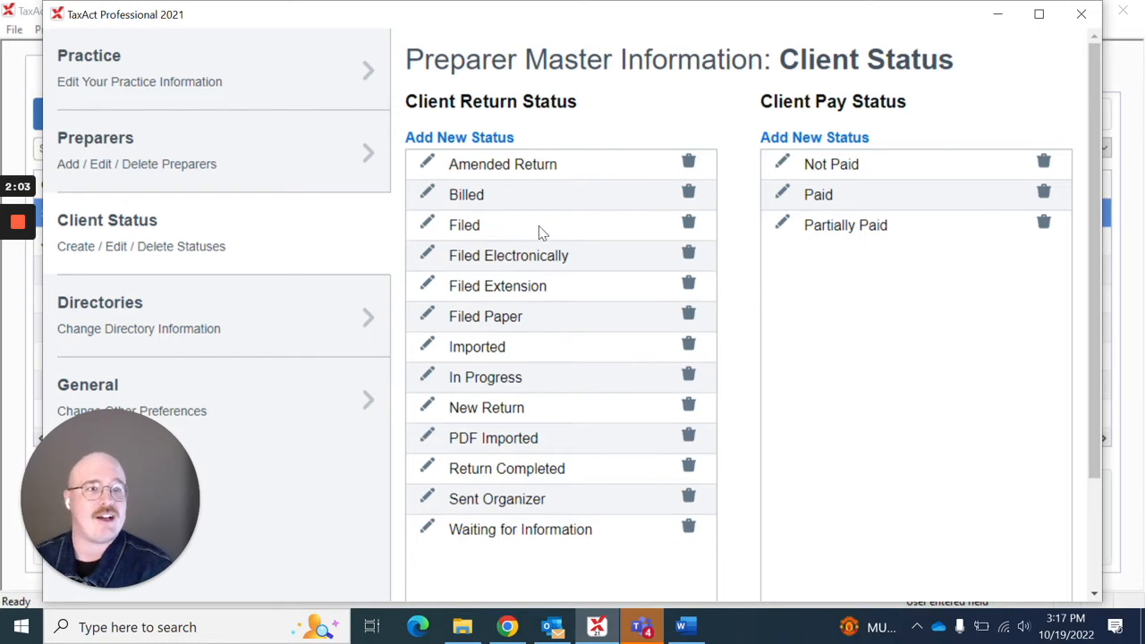
{"action": "mouse_move", "coordinate": [689, 224]}
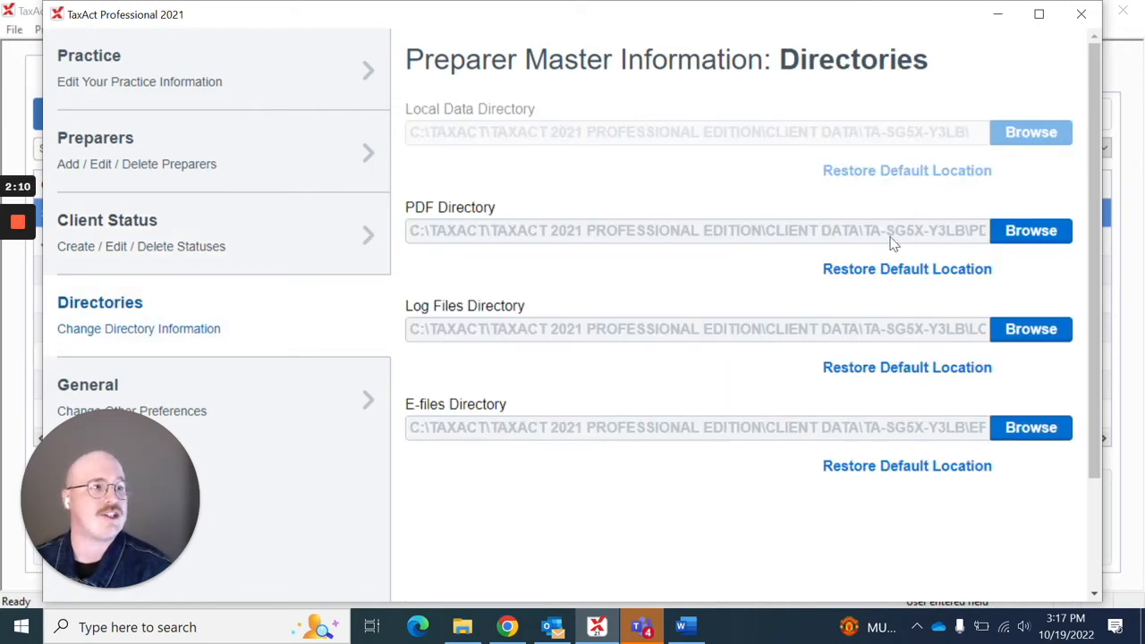
{"action": "mouse_move", "coordinate": [823, 265]}
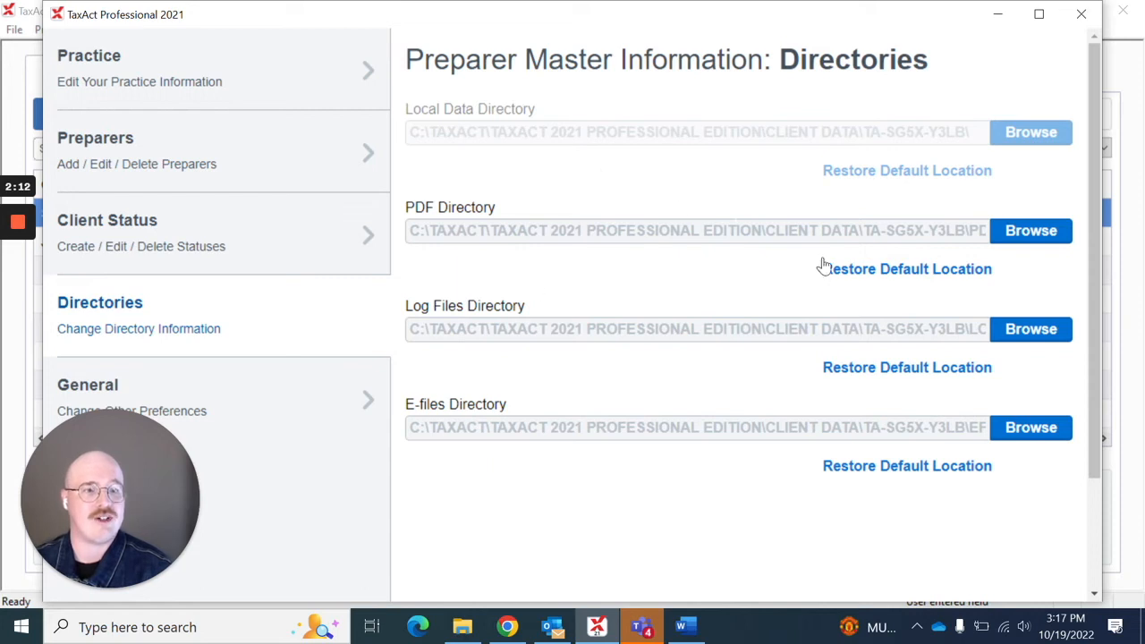
{"action": "mouse_move", "coordinate": [479, 323]}
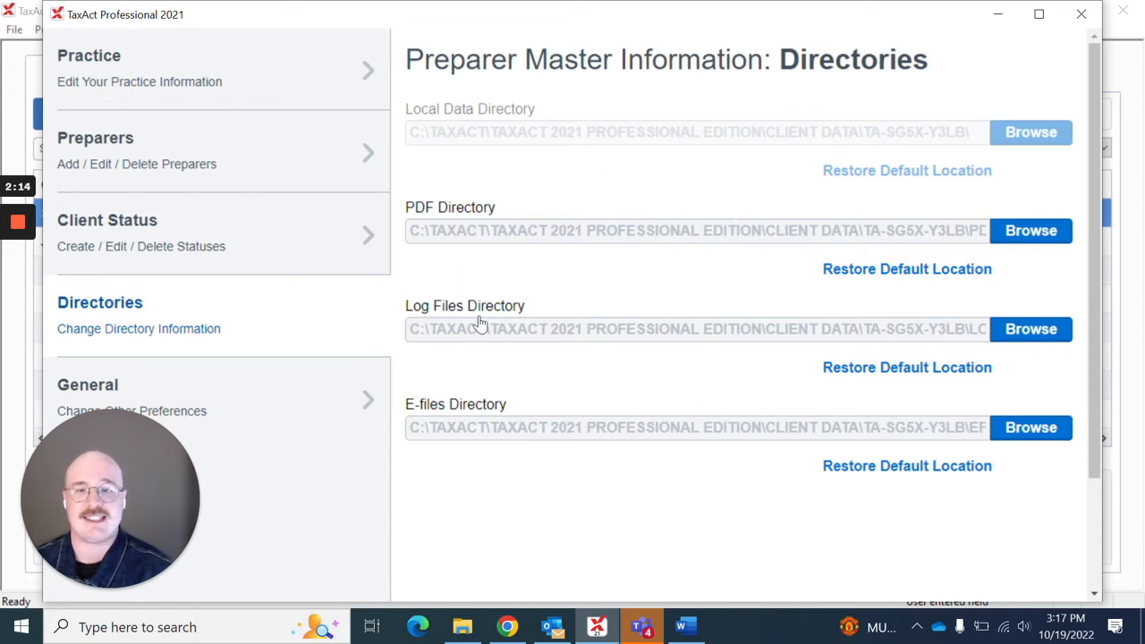
Step: Switch from the Directories paths to the General filing and display options page
{"action": "left_click", "coordinate": [88, 385]}
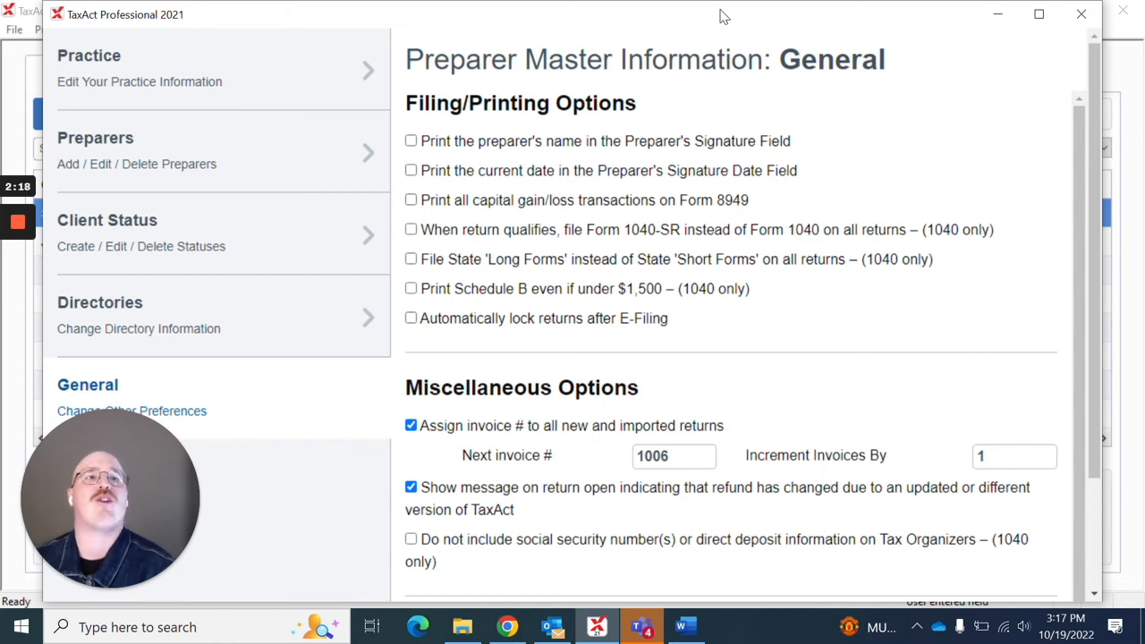
{"action": "mouse_move", "coordinate": [647, 132]}
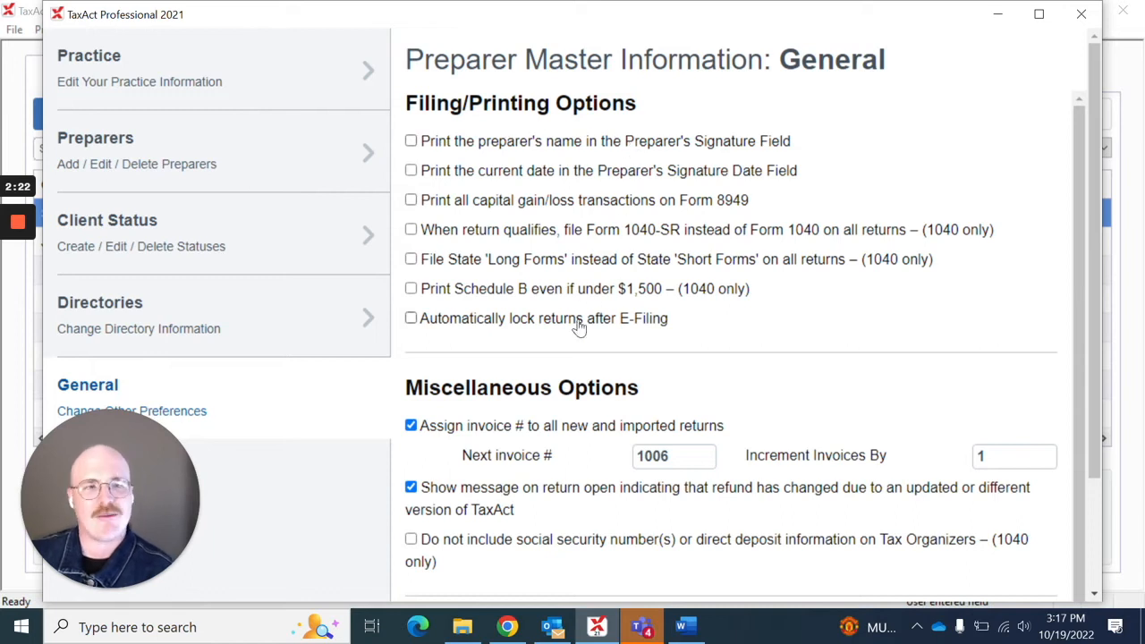
Step: Review the General filing and miscellaneous options, then close Preparer Master Information
{"action": "scroll", "scroll_direction": "down", "scroll_amount": 3}
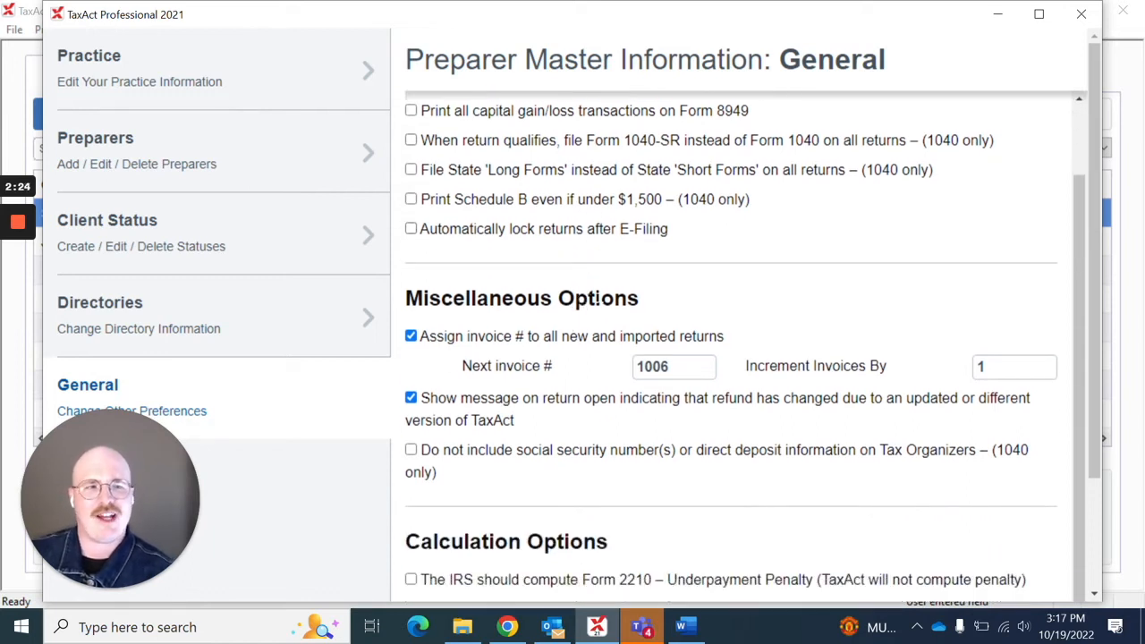
{"action": "scroll", "scroll_direction": "down", "scroll_amount": 3}
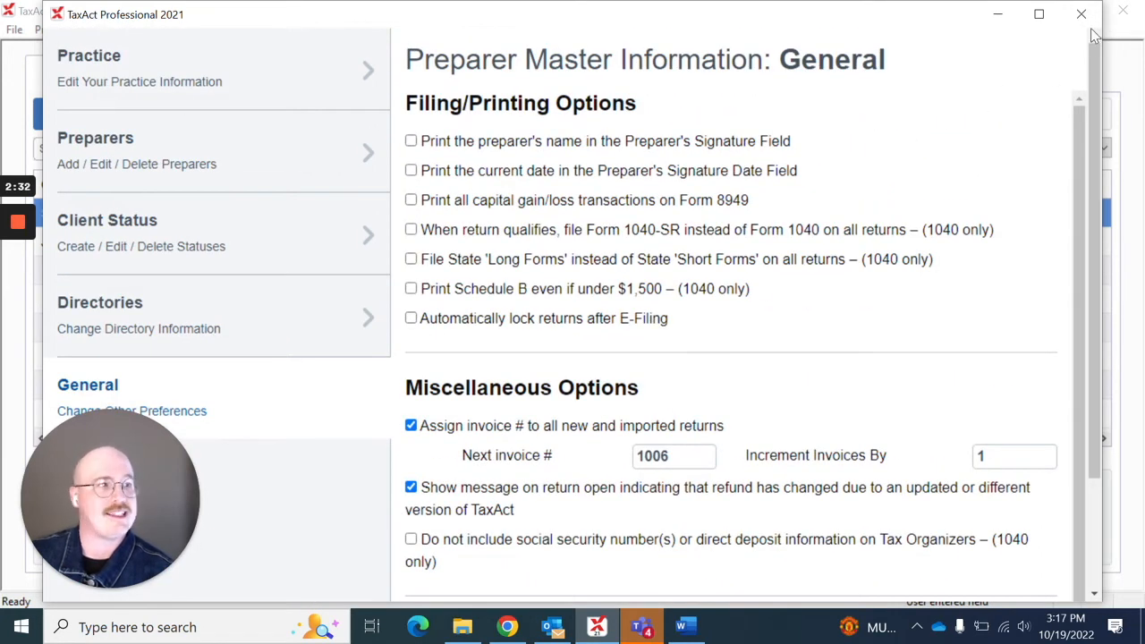
{"action": "left_click", "coordinate": [1081, 15]}
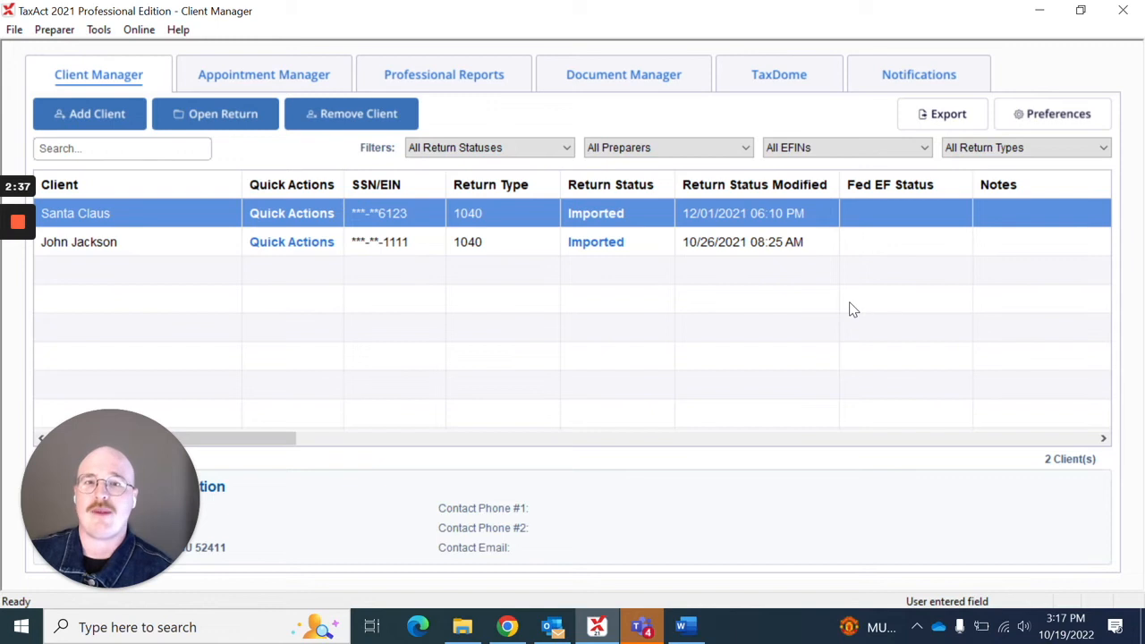
{"action": "mouse_move", "coordinate": [855, 304]}
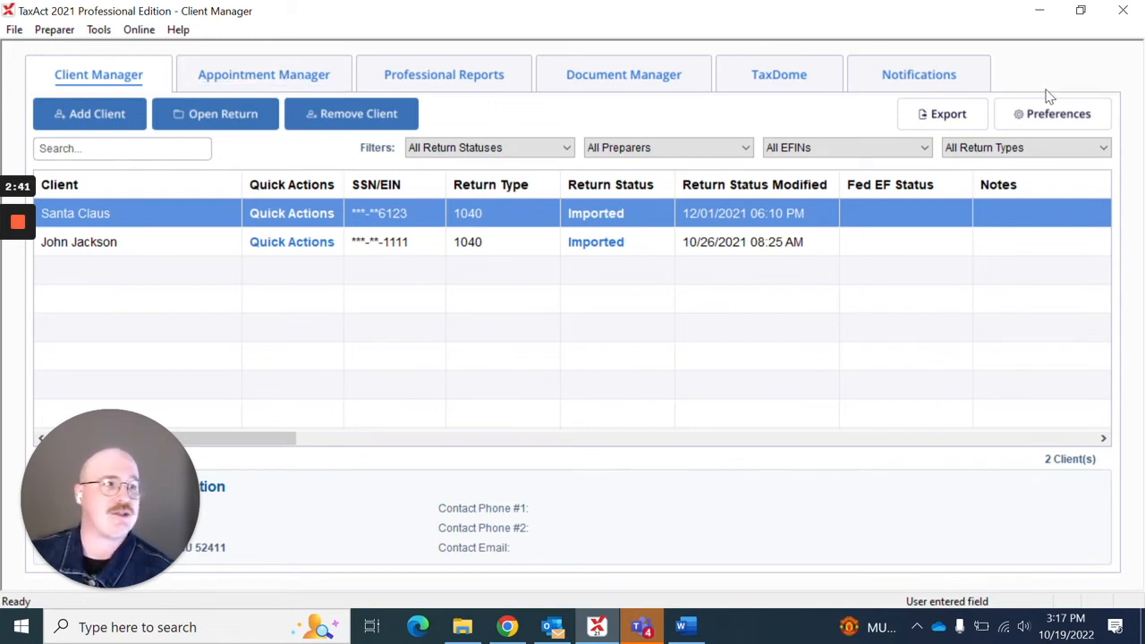
{"action": "left_click", "coordinate": [1057, 115]}
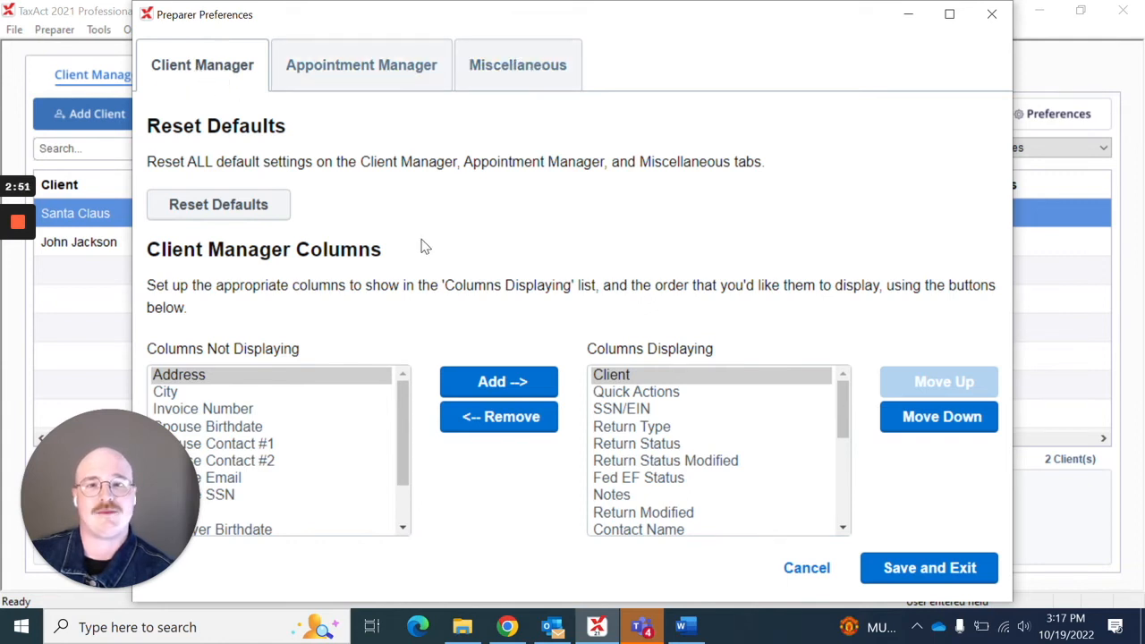
{"action": "mouse_move", "coordinate": [206, 224]}
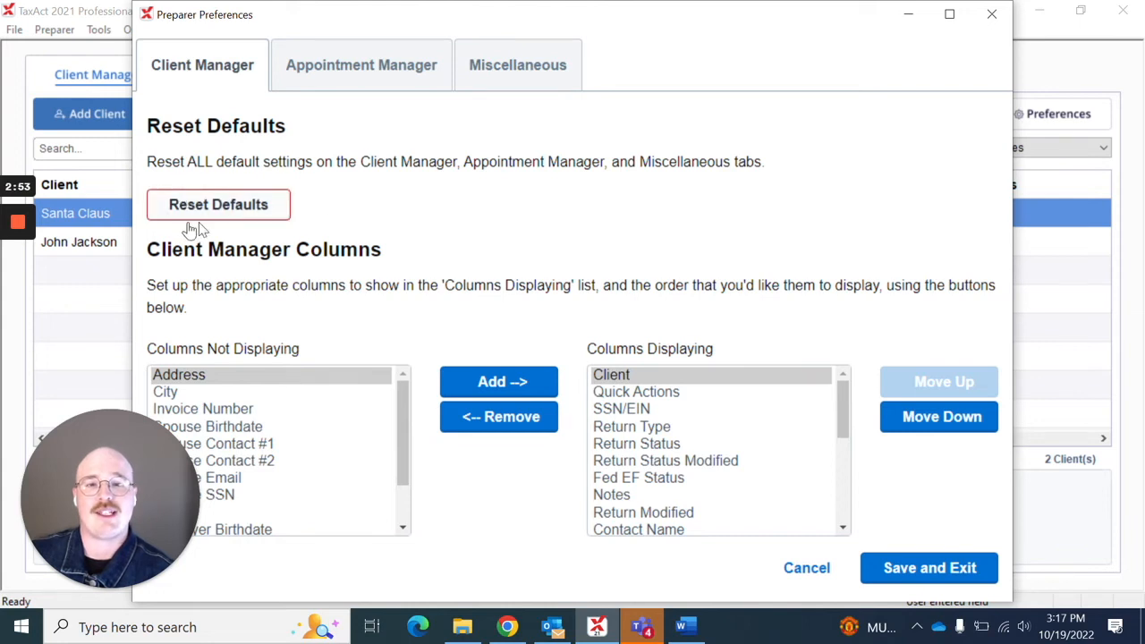
{"action": "mouse_move", "coordinate": [302, 204]}
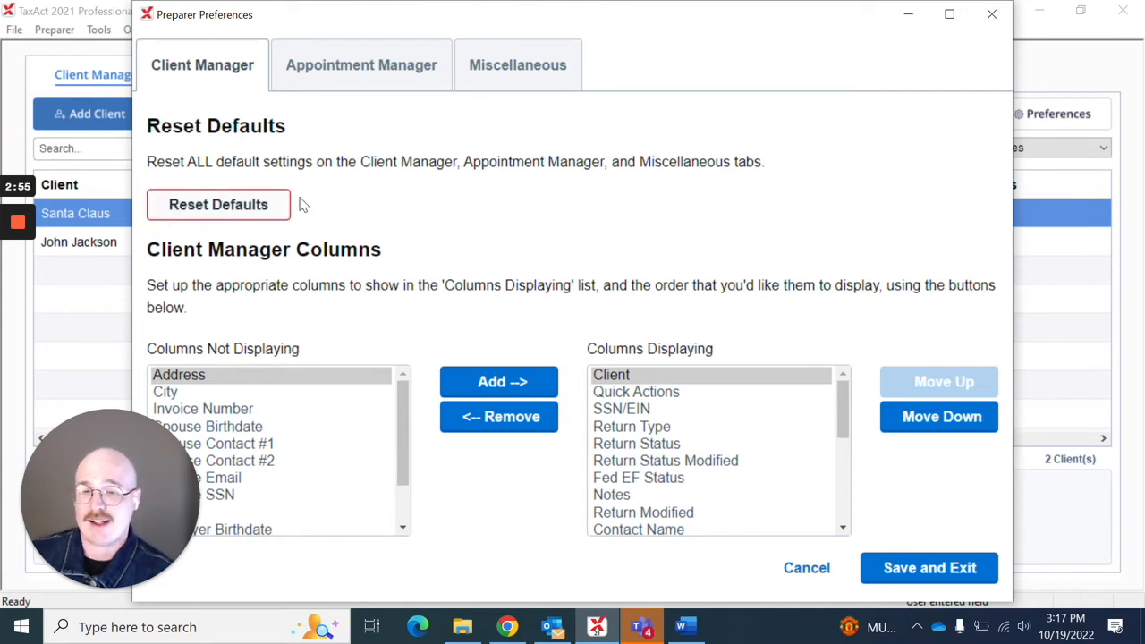
{"action": "mouse_move", "coordinate": [528, 272]}
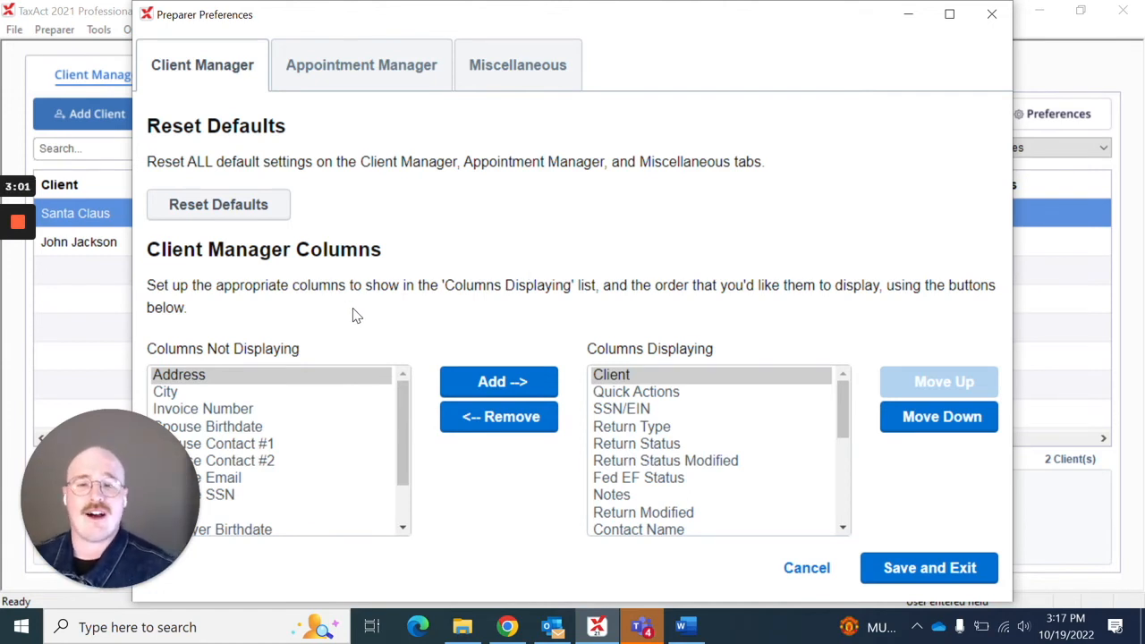
{"action": "mouse_move", "coordinate": [361, 329]}
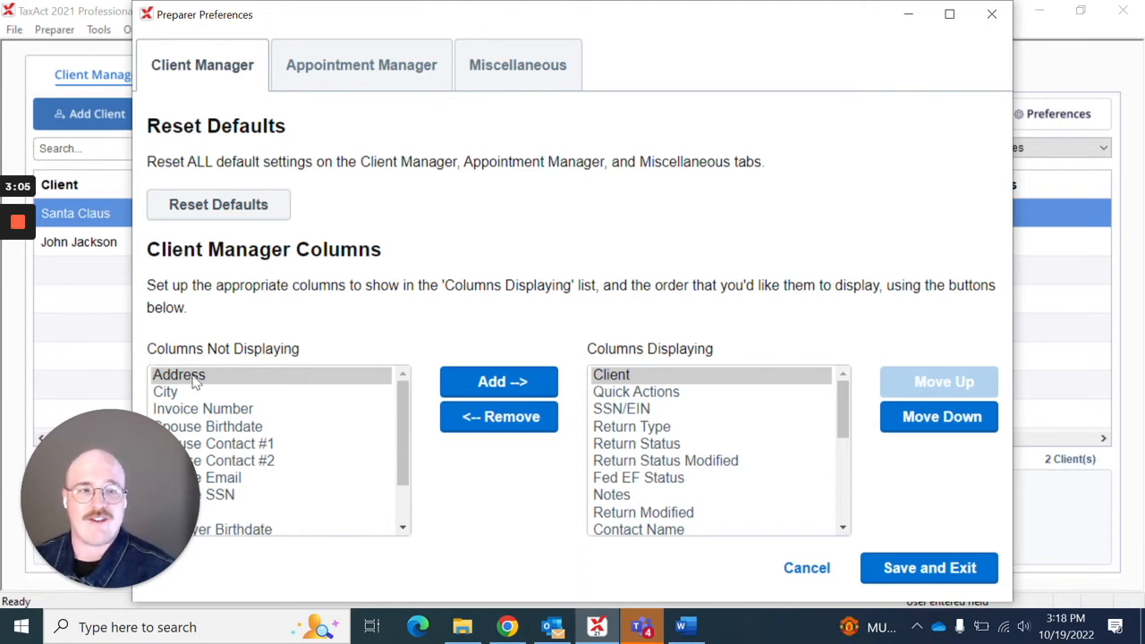
{"action": "mouse_move", "coordinate": [311, 431]}
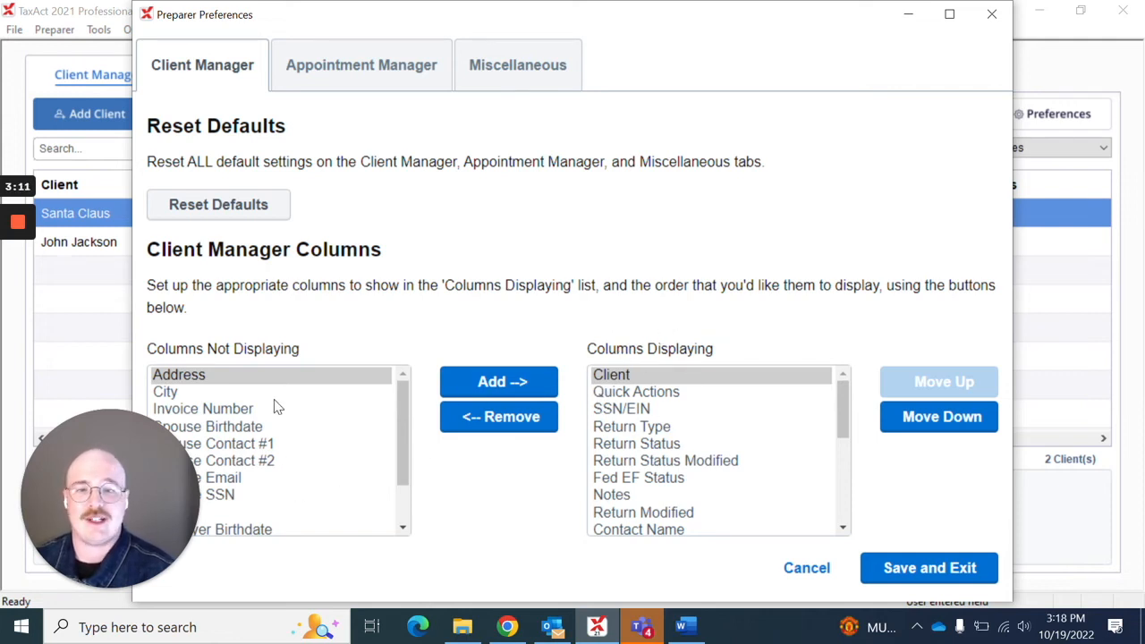
{"action": "left_click", "coordinate": [178, 375]}
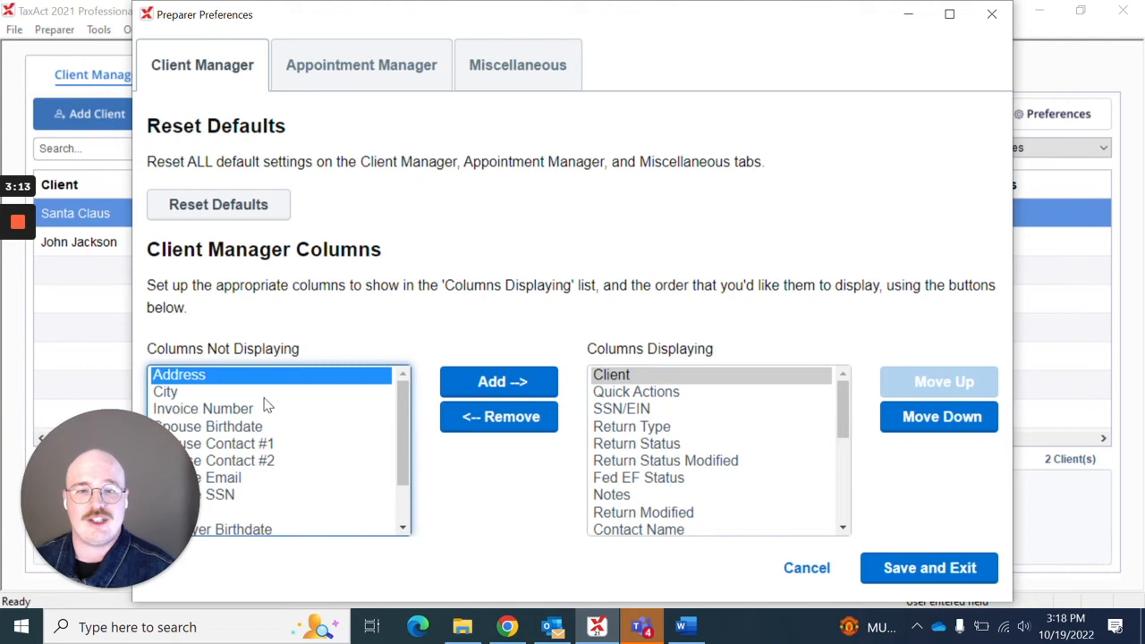
{"action": "left_click", "coordinate": [165, 392]}
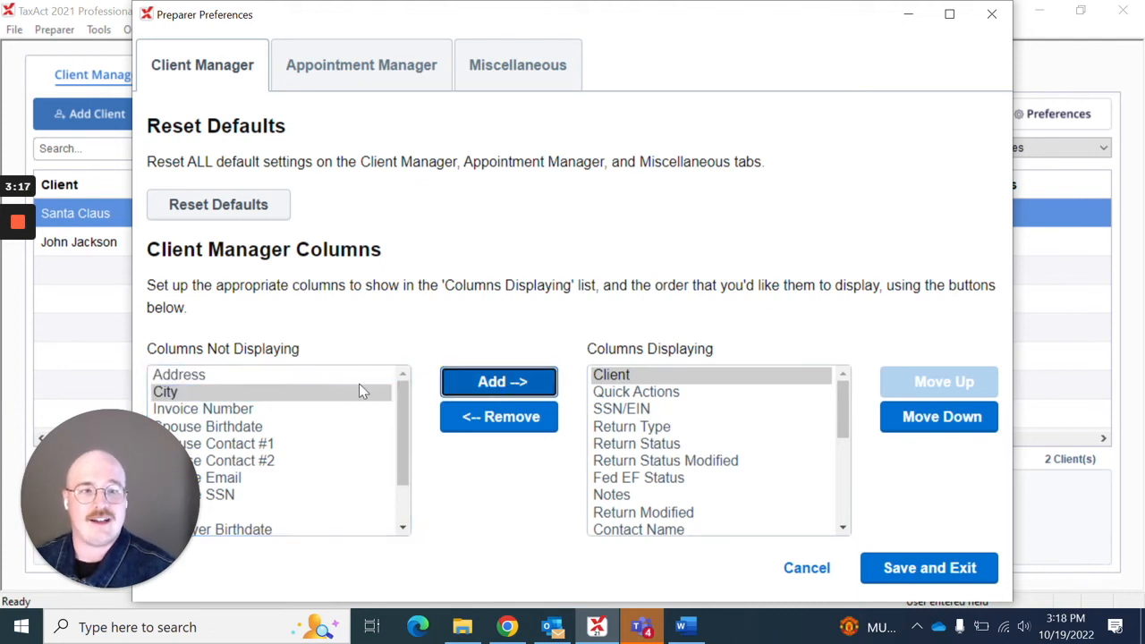
{"action": "mouse_move", "coordinate": [568, 357]}
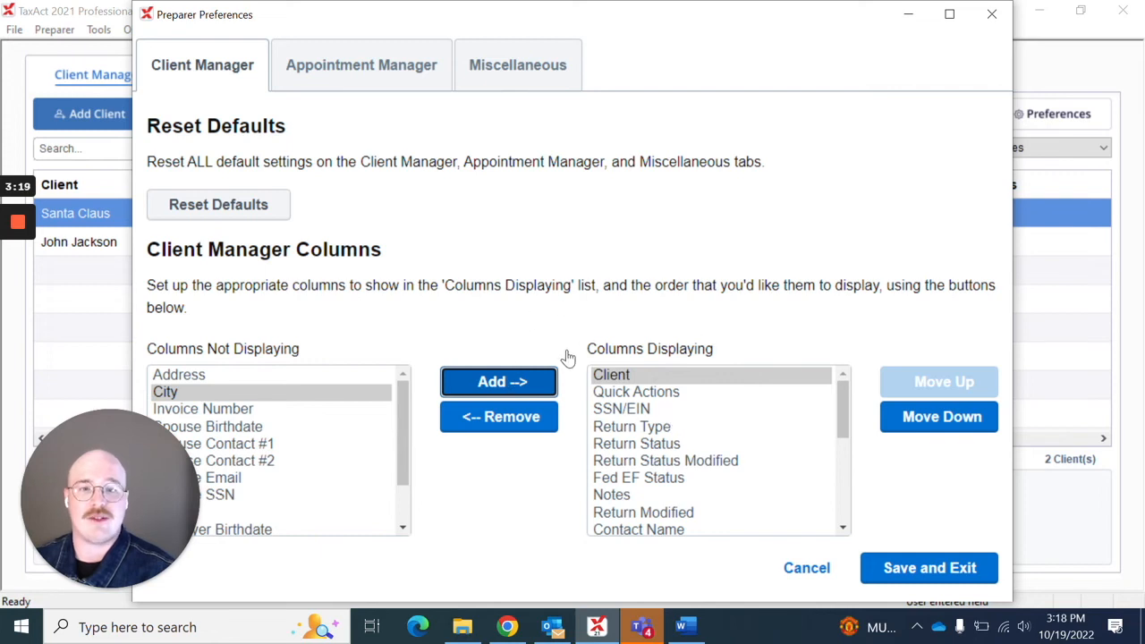
{"action": "mouse_move", "coordinate": [526, 336]}
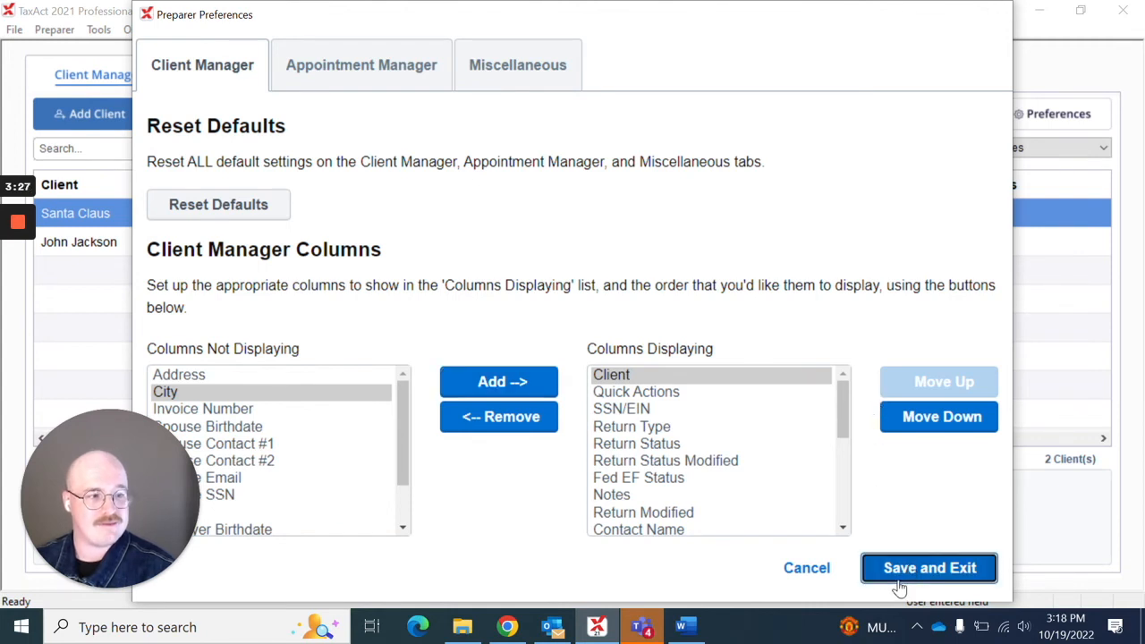
{"action": "left_click", "coordinate": [929, 567]}
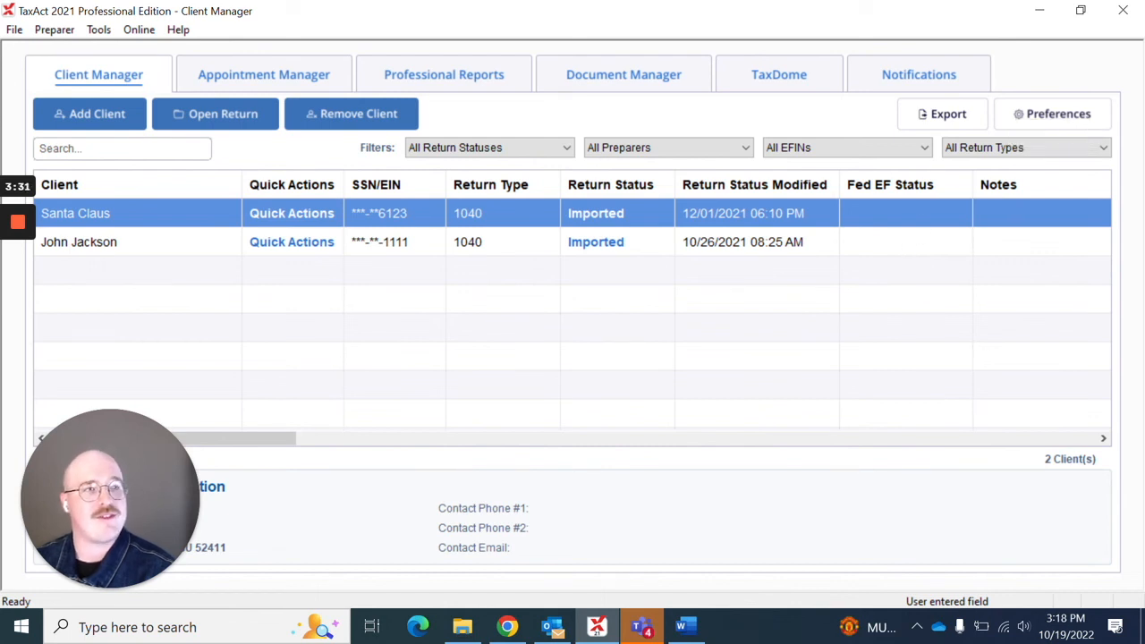
Step: Reopen Preparer Preferences on the Appointment Manager page with appointment colors and calendar hours
{"action": "left_click", "coordinate": [1052, 115]}
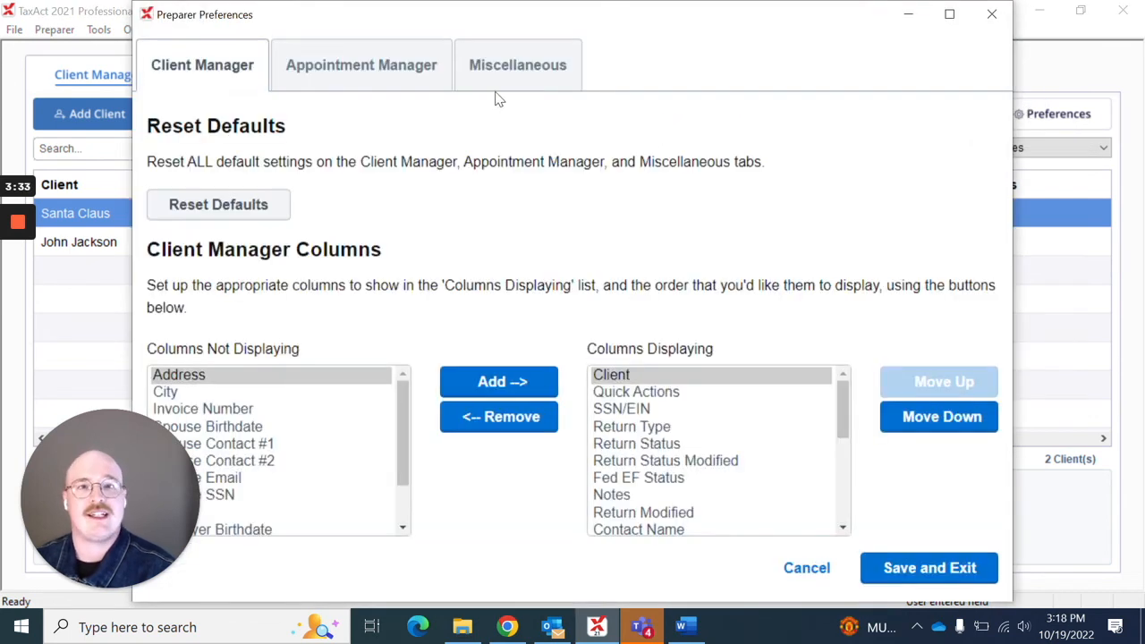
{"action": "mouse_move", "coordinate": [361, 64]}
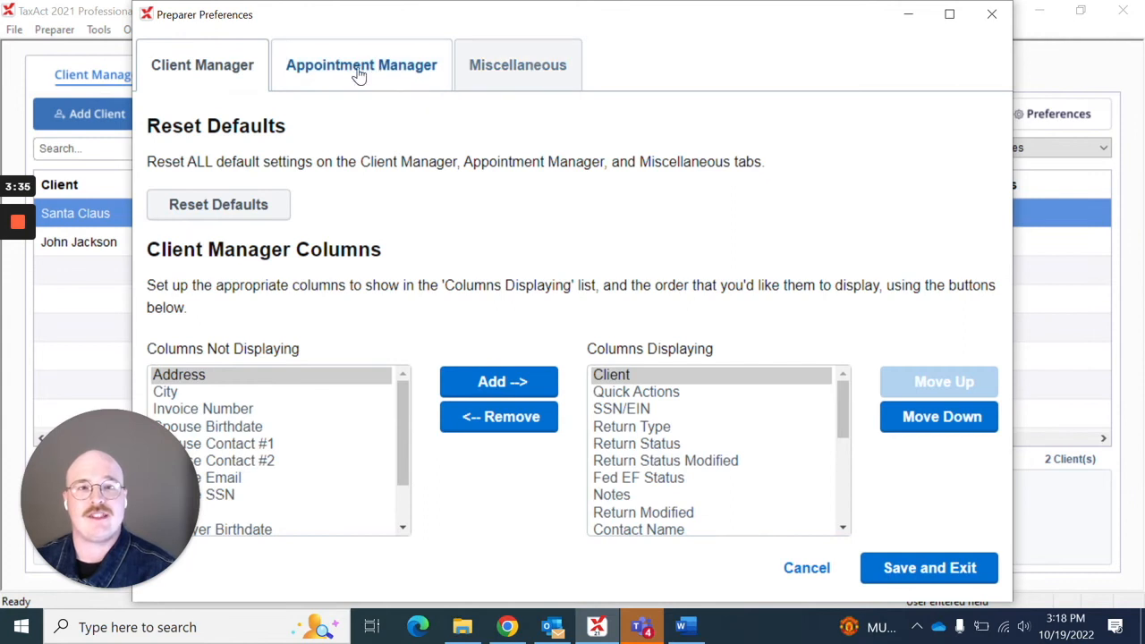
{"action": "left_click", "coordinate": [361, 64]}
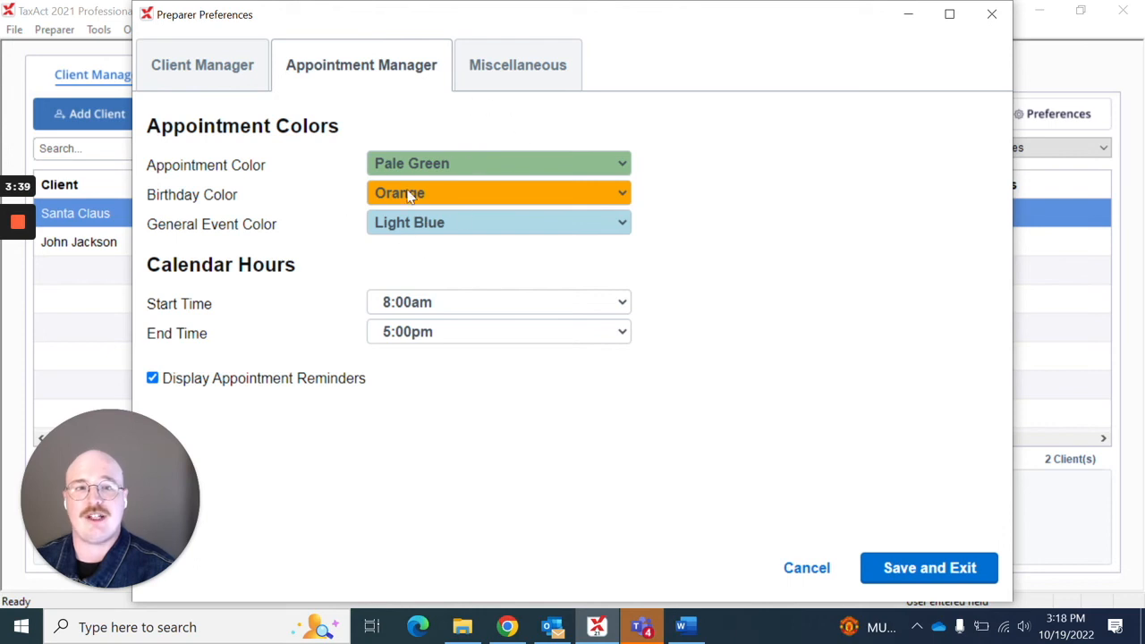
{"action": "mouse_move", "coordinate": [362, 182]}
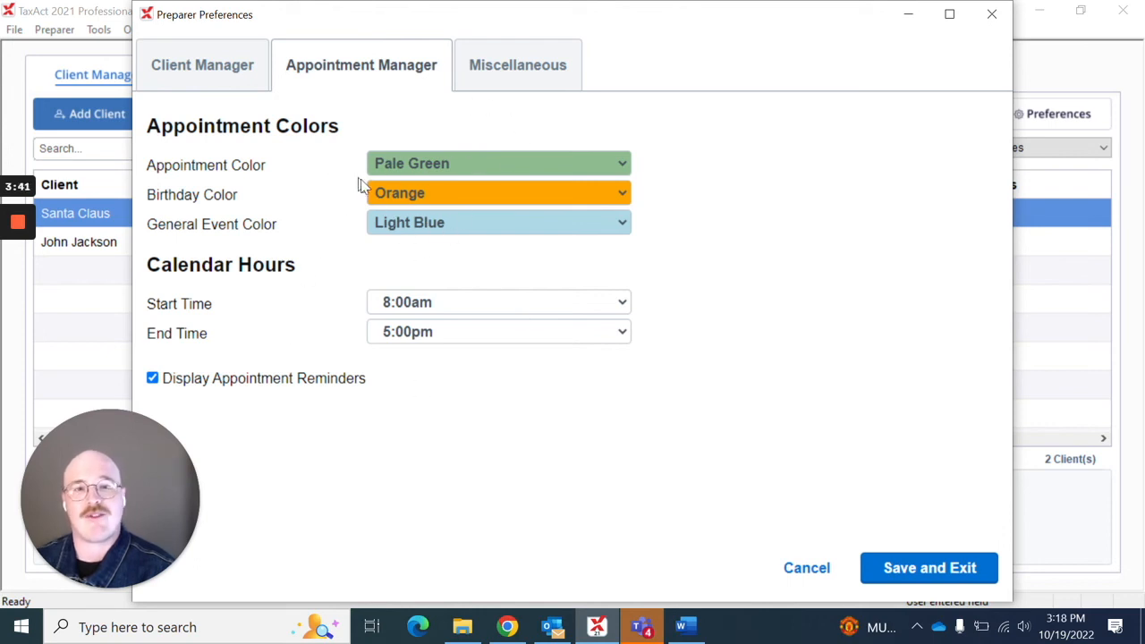
{"action": "mouse_move", "coordinate": [672, 306]}
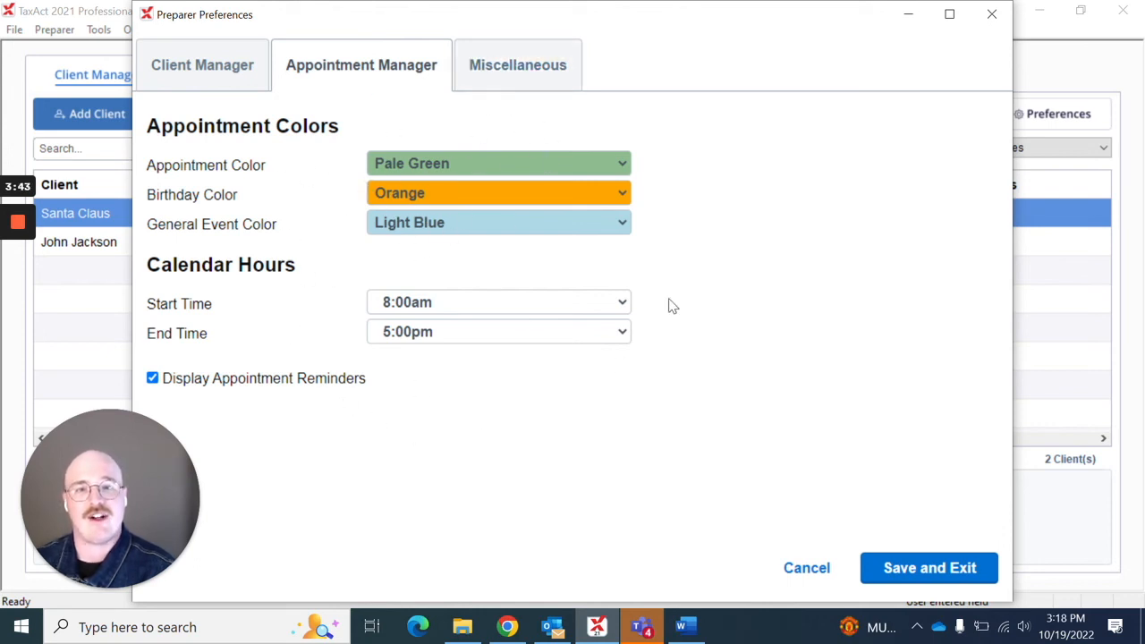
{"action": "mouse_move", "coordinate": [581, 215]}
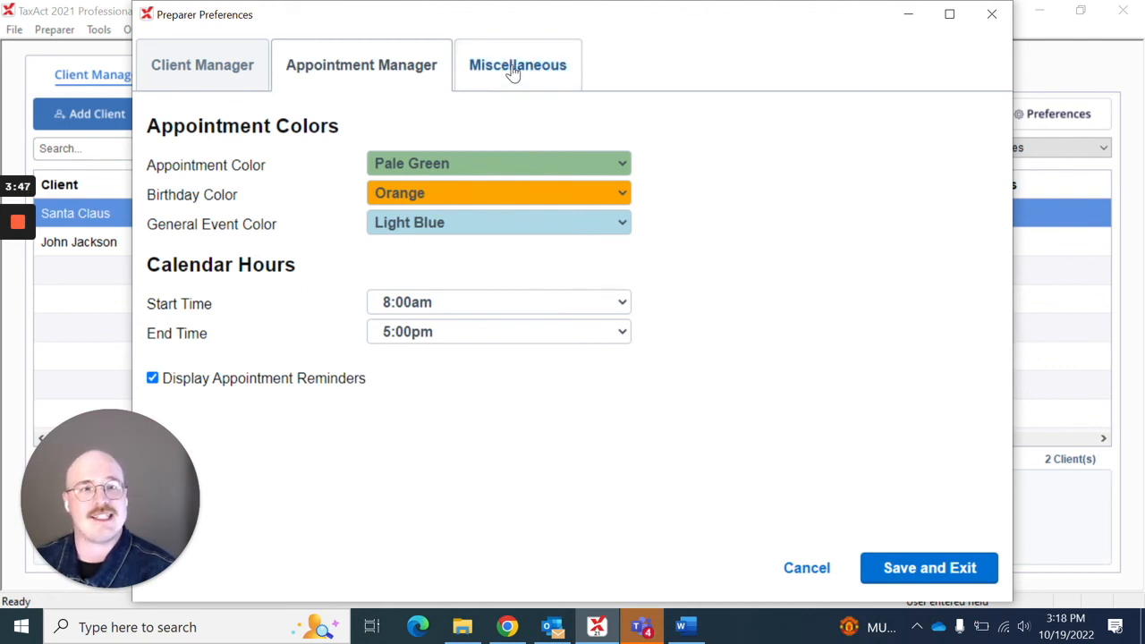
Step: Review the Miscellaneous display options and cancel preferences without saving, returning to Client Manager
{"action": "left_click", "coordinate": [517, 65]}
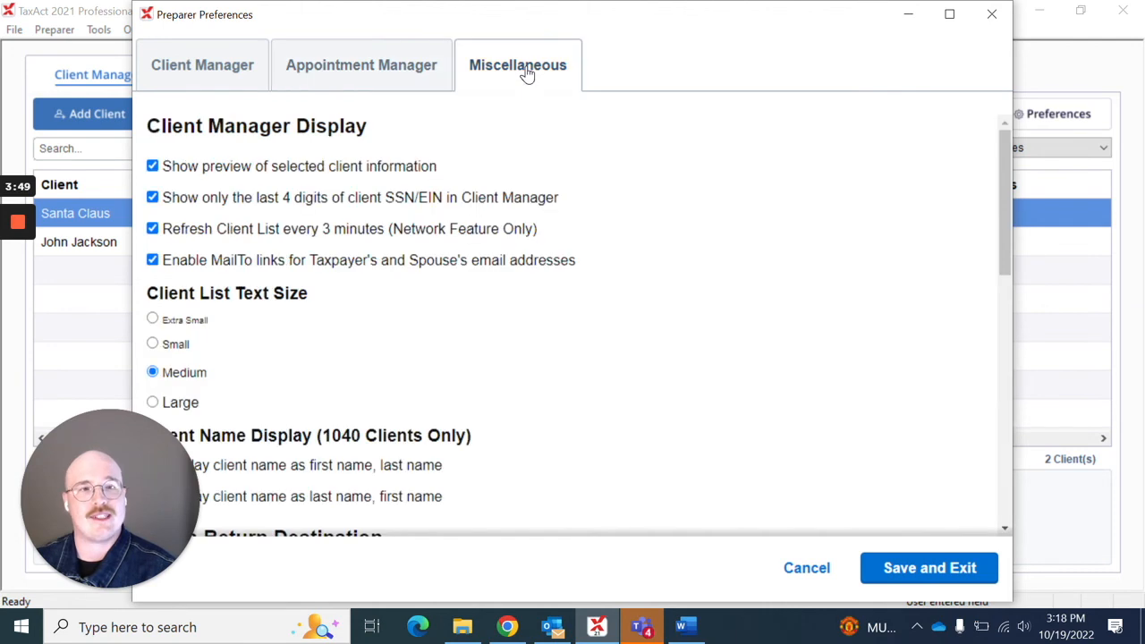
{"action": "mouse_move", "coordinate": [239, 275]}
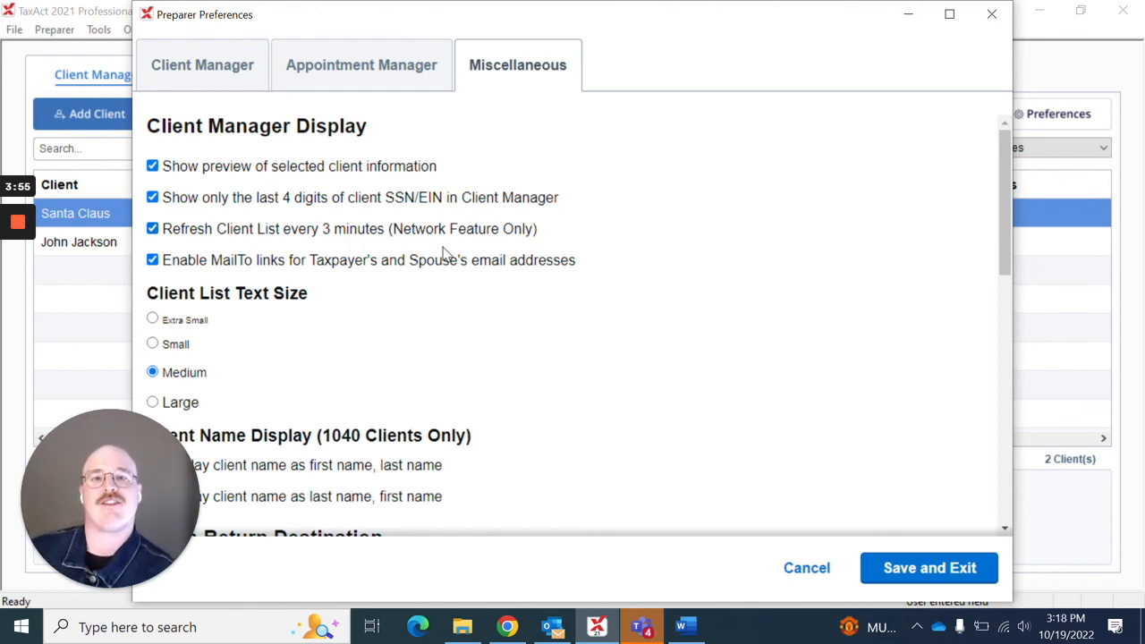
{"action": "scroll", "scroll_direction": "down", "scroll_amount": 3}
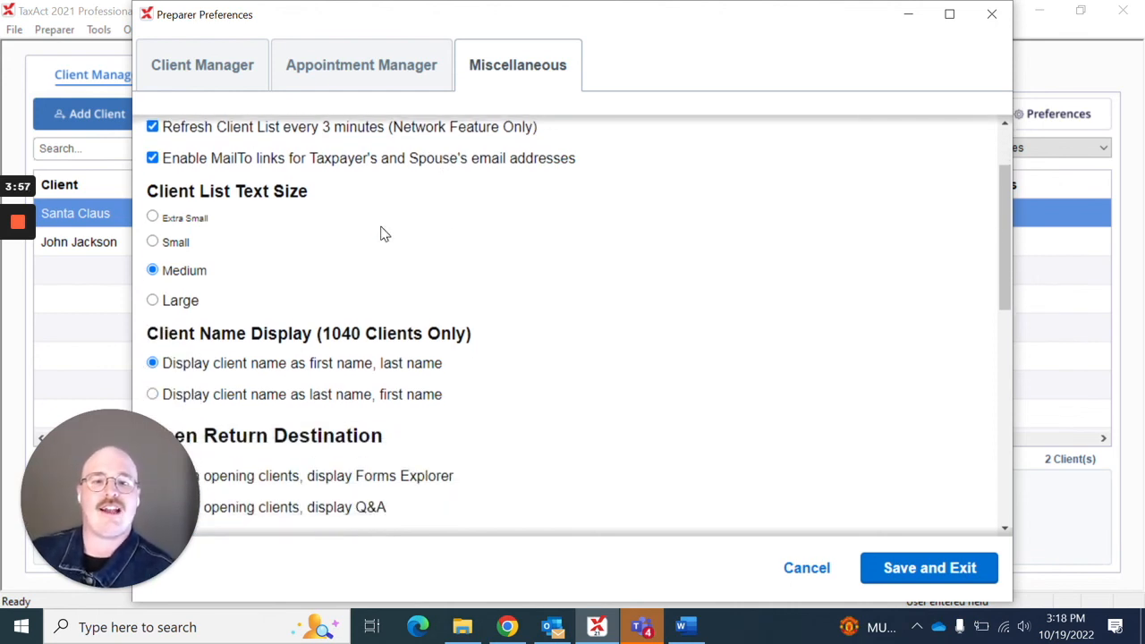
{"action": "scroll", "scroll_direction": "down", "scroll_amount": 3}
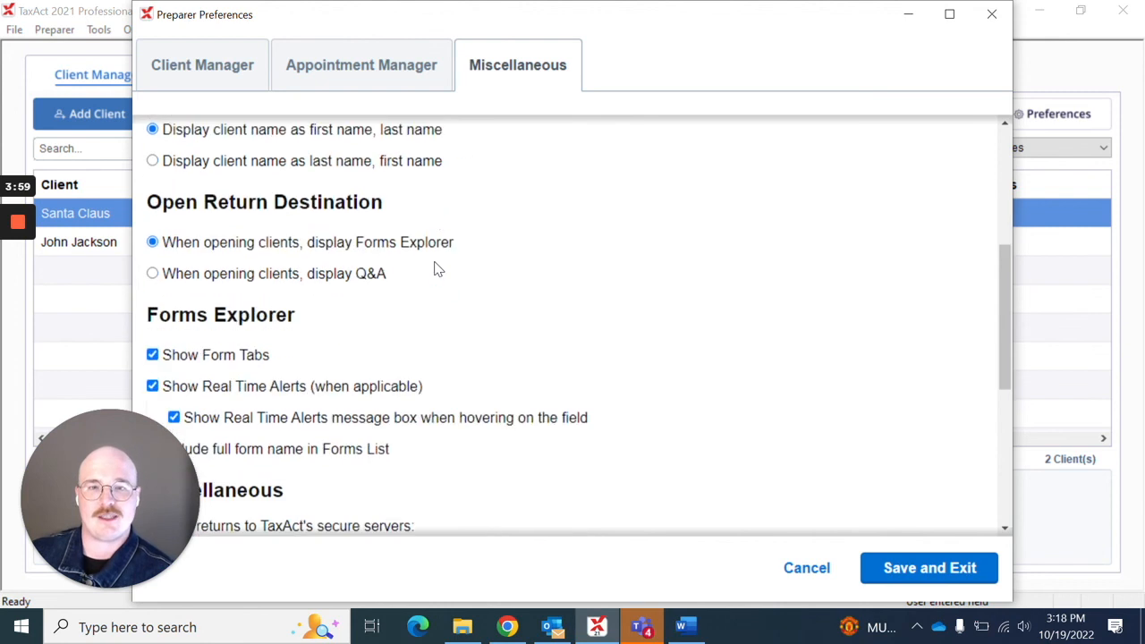
{"action": "scroll", "scroll_direction": "down", "scroll_amount": 3}
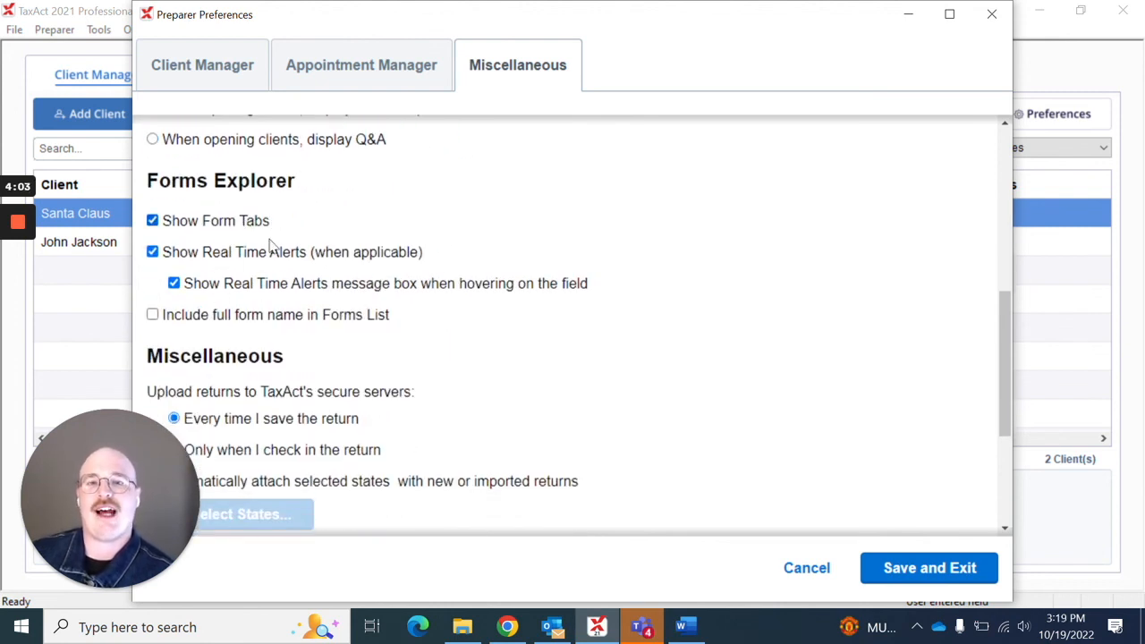
{"action": "scroll", "scroll_direction": "down", "scroll_amount": 3}
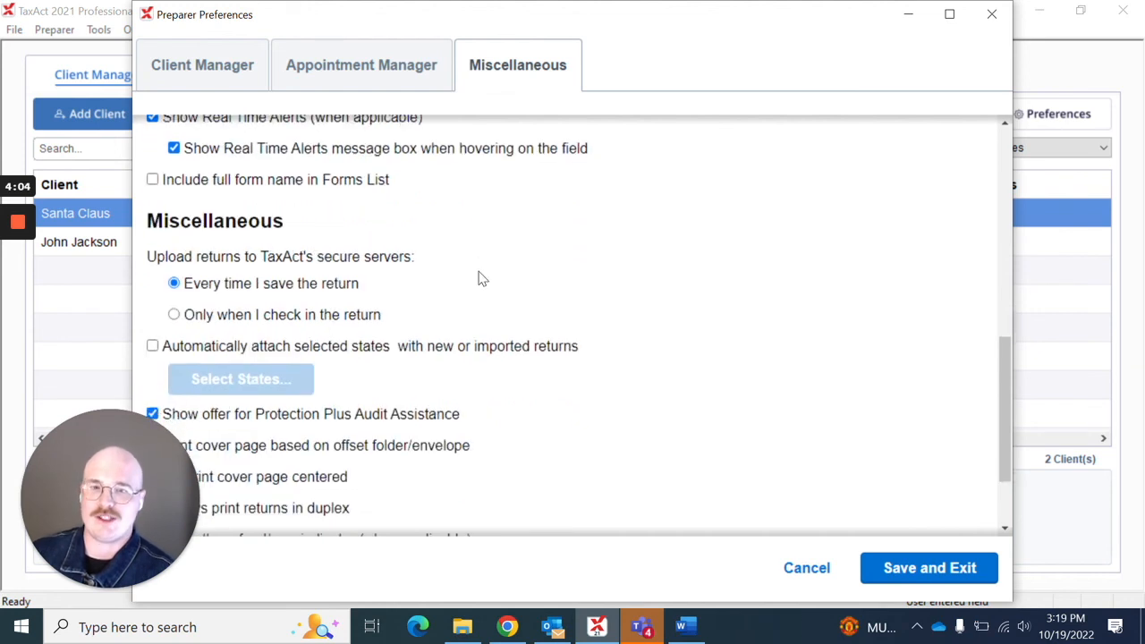
{"action": "scroll", "scroll_direction": "down", "scroll_amount": 3}
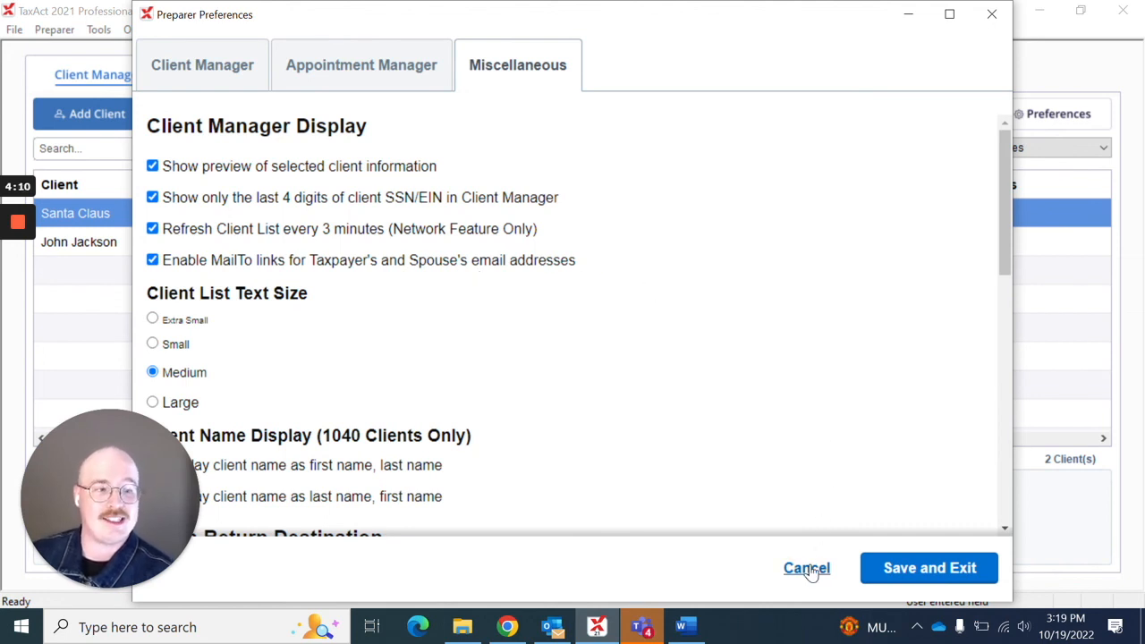
{"action": "left_click", "coordinate": [805, 569]}
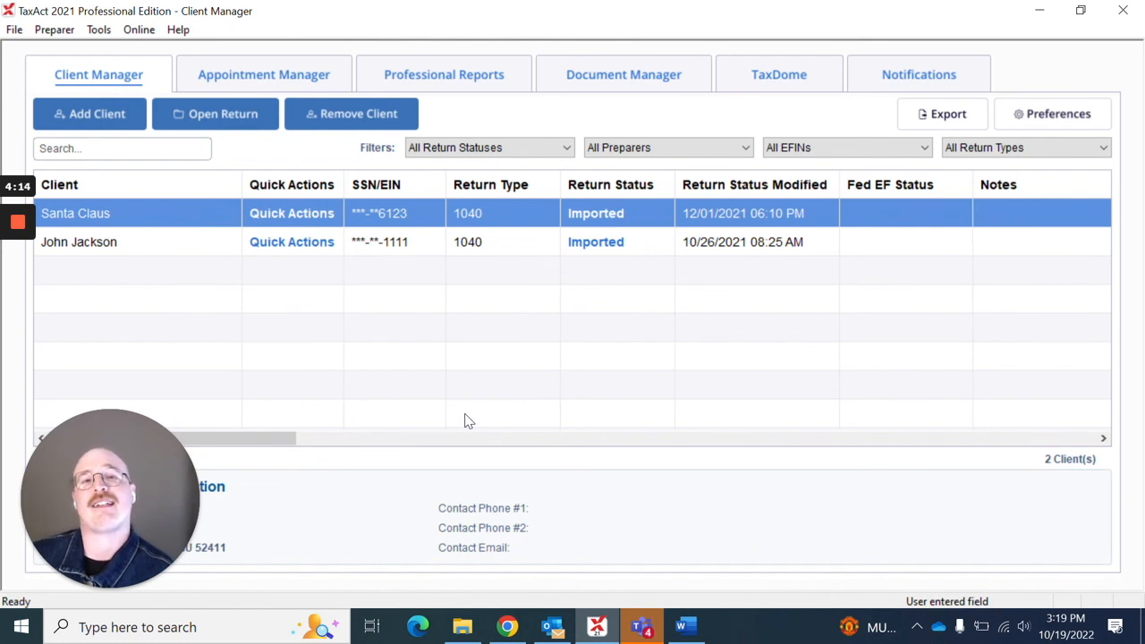
{"action": "mouse_move", "coordinate": [222, 337]}
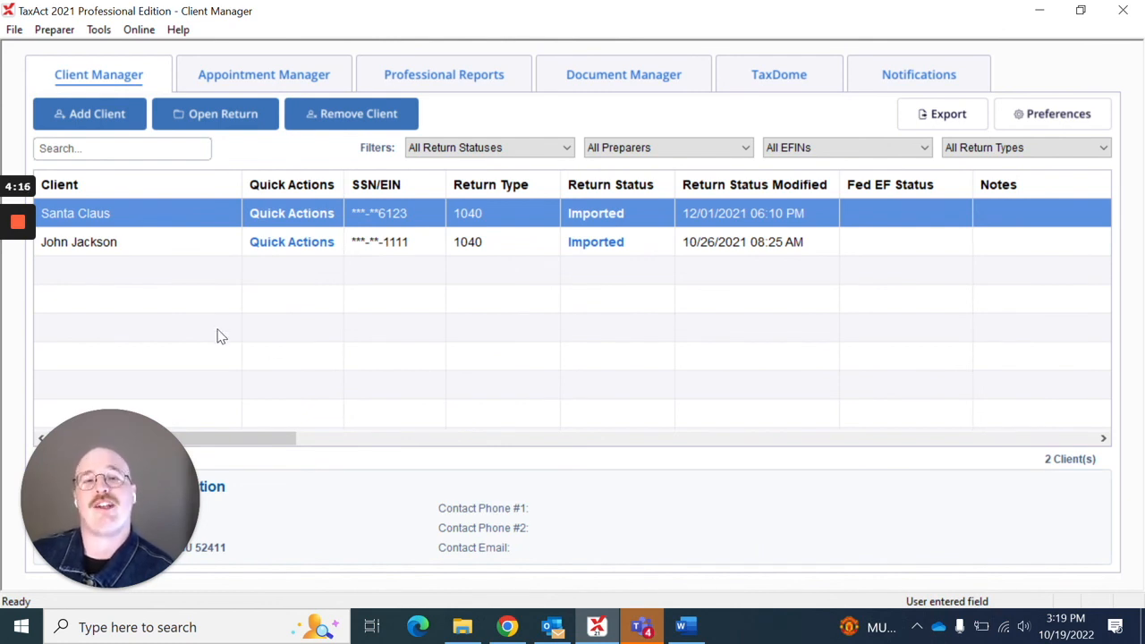